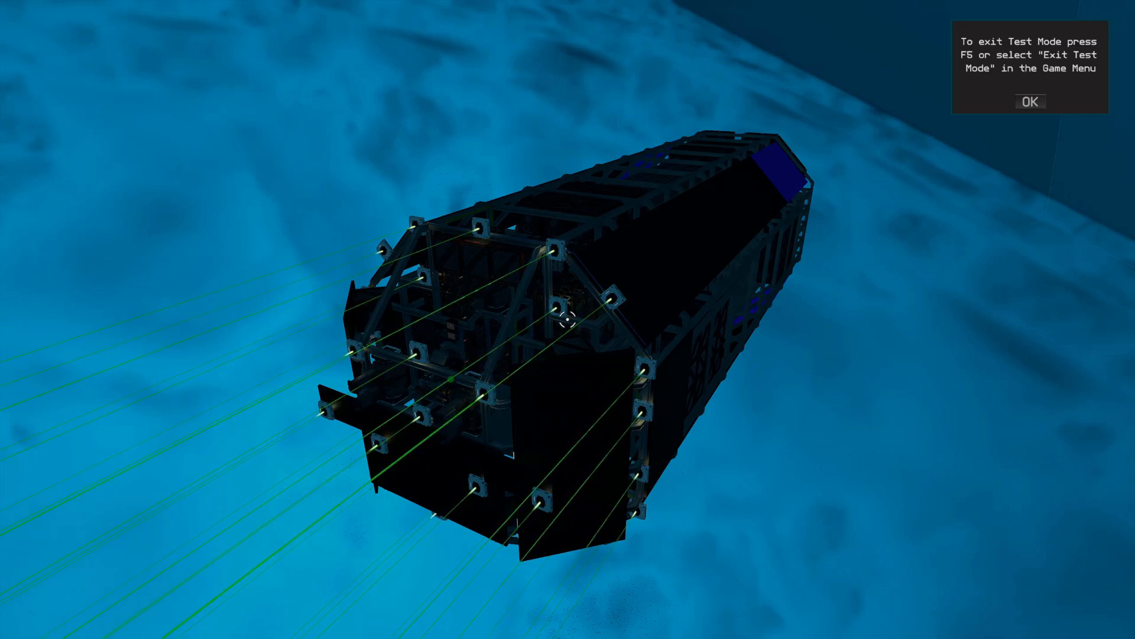
- Dismiss the test mode notice and exit Test Mode back to the ship designer
click(1028, 101)
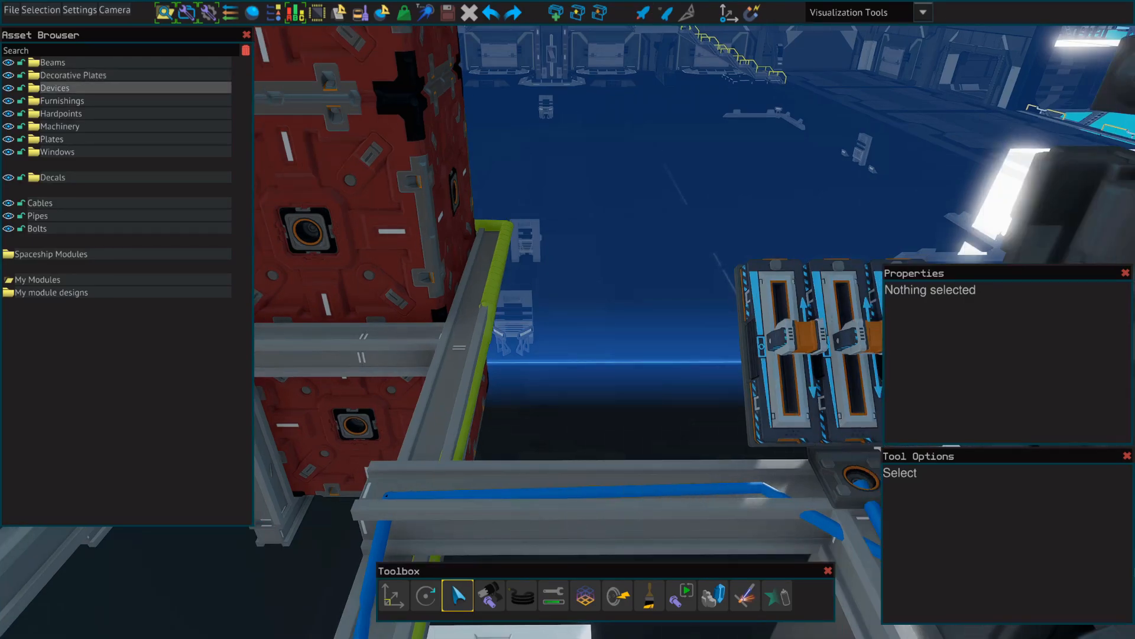
- Place a small 45° Control Table stand topped with a 72x72 cm Control Table Plate
text(control)
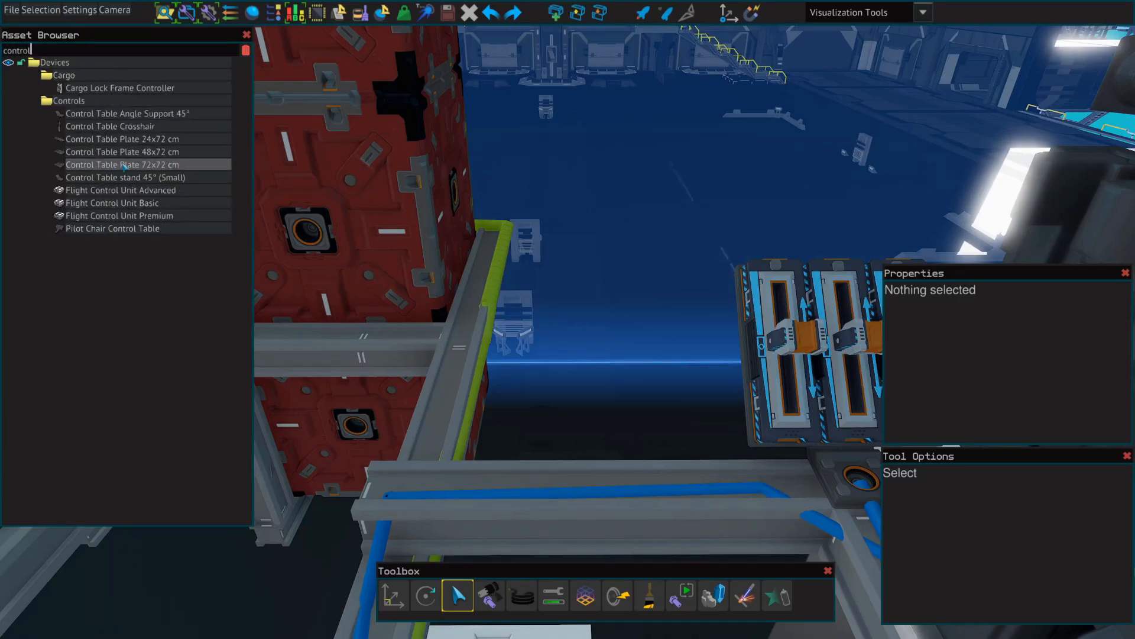
click(125, 177)
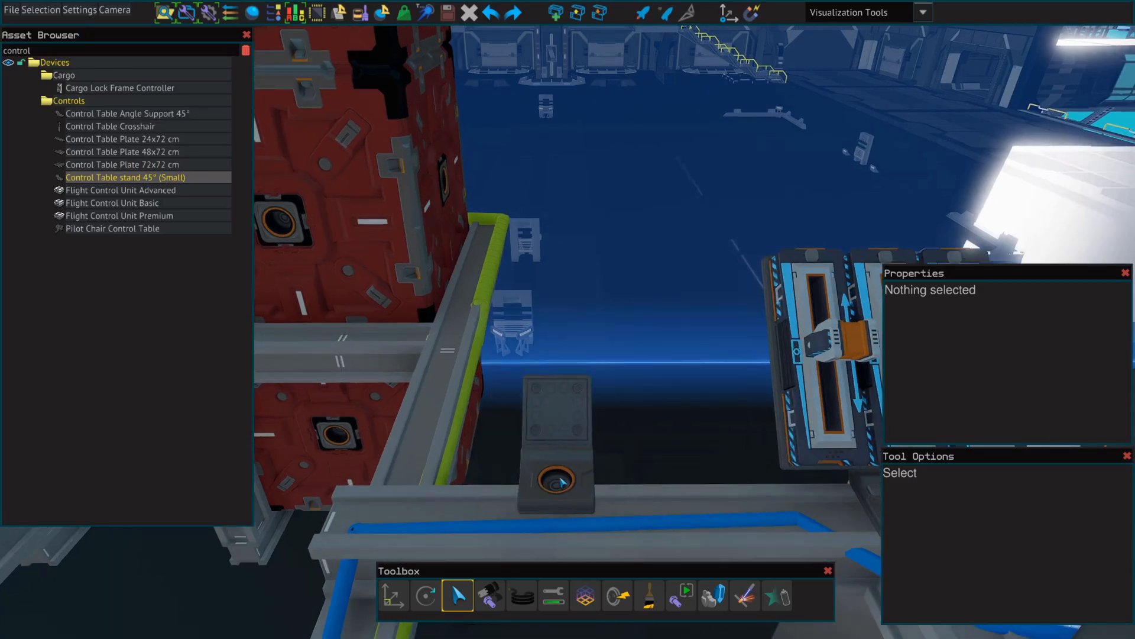
click(555, 448)
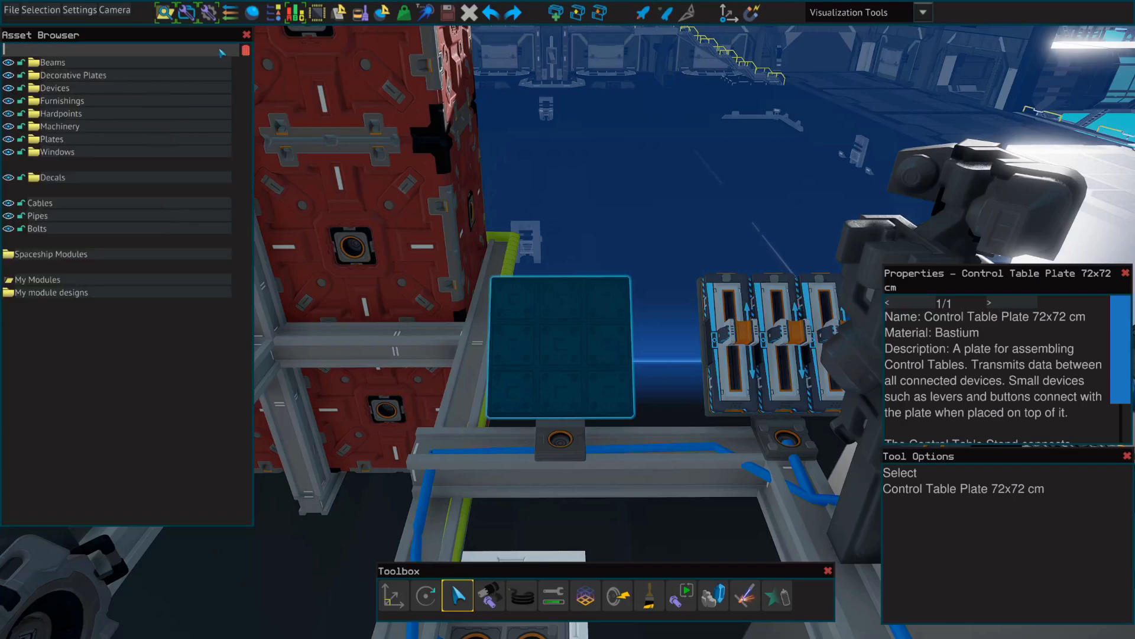
- Place Centering Levers on the plate and a YOLOL Chip Socket on the red wall
text(lever)
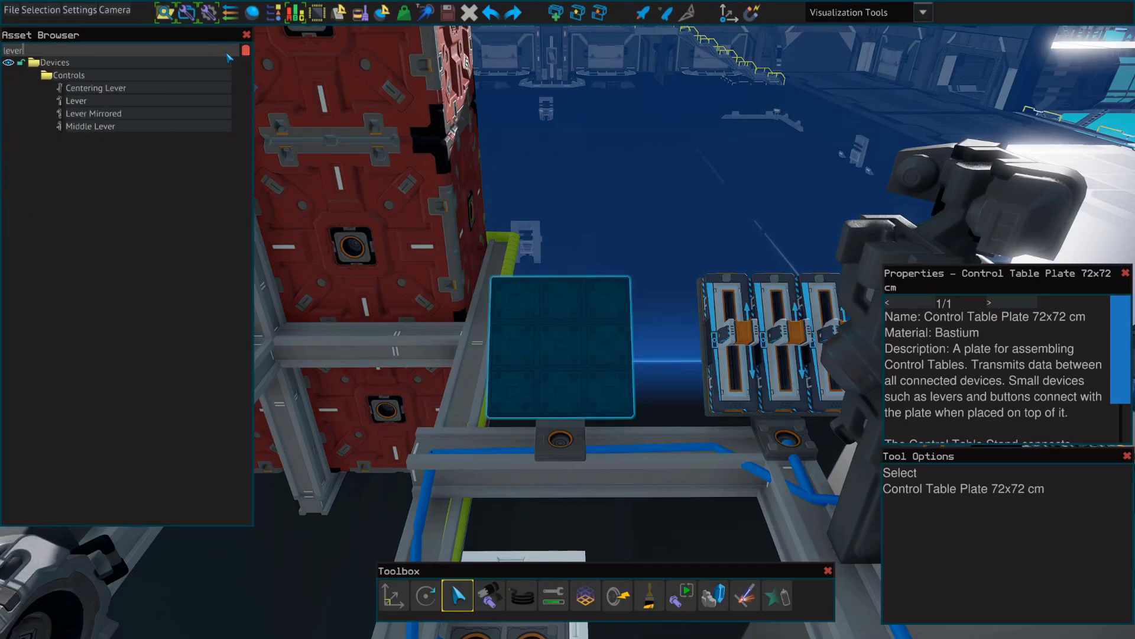
click(95, 88)
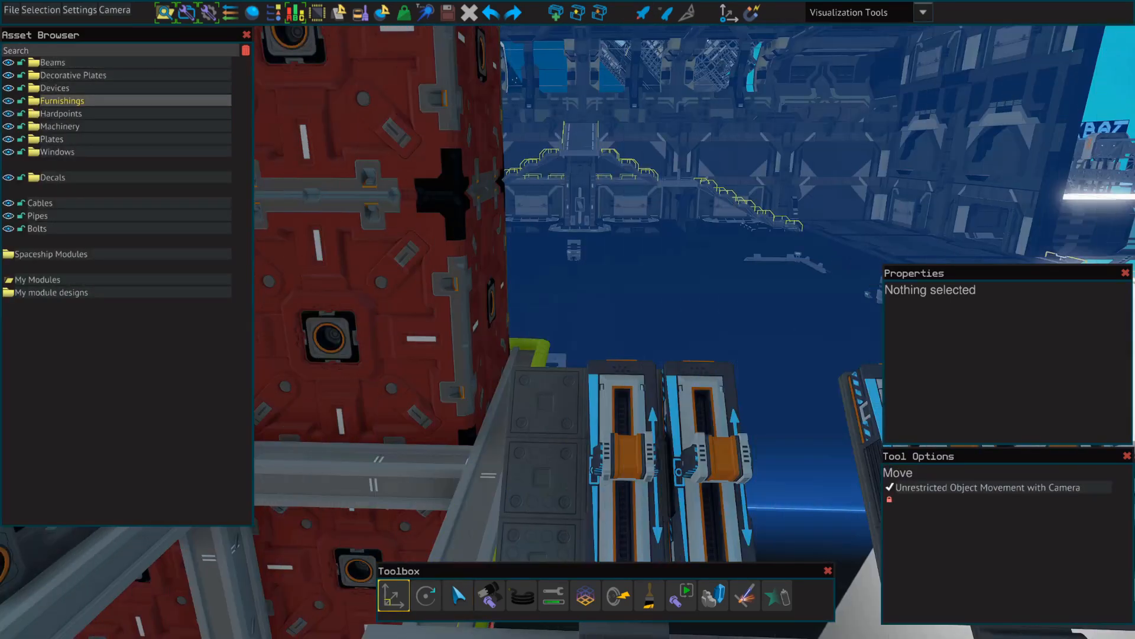
text(yolol)
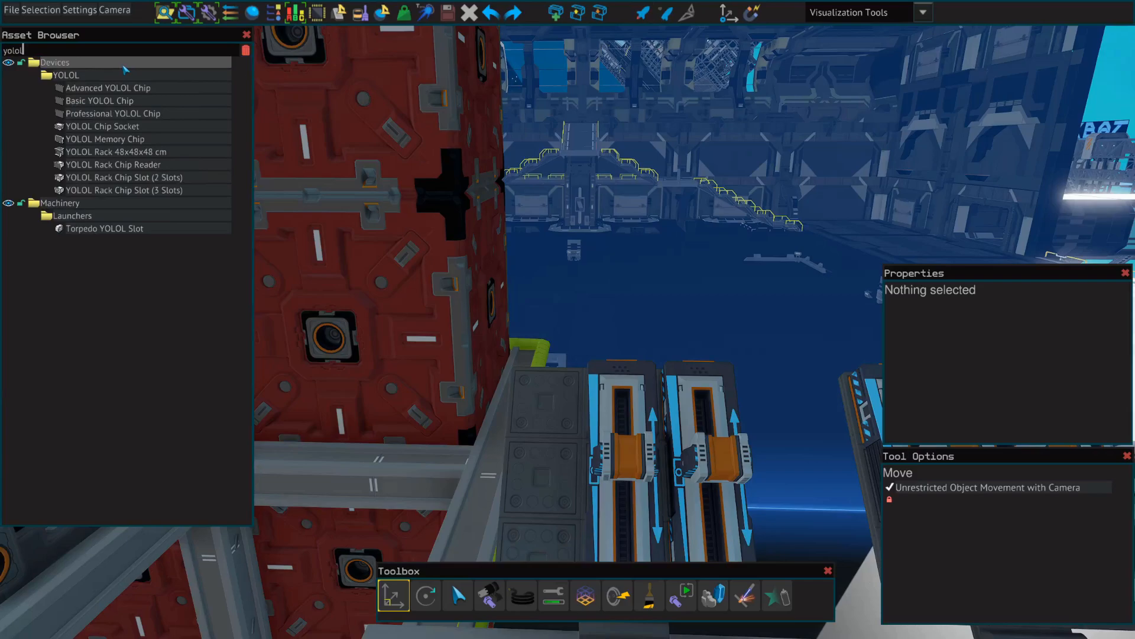
click(106, 126)
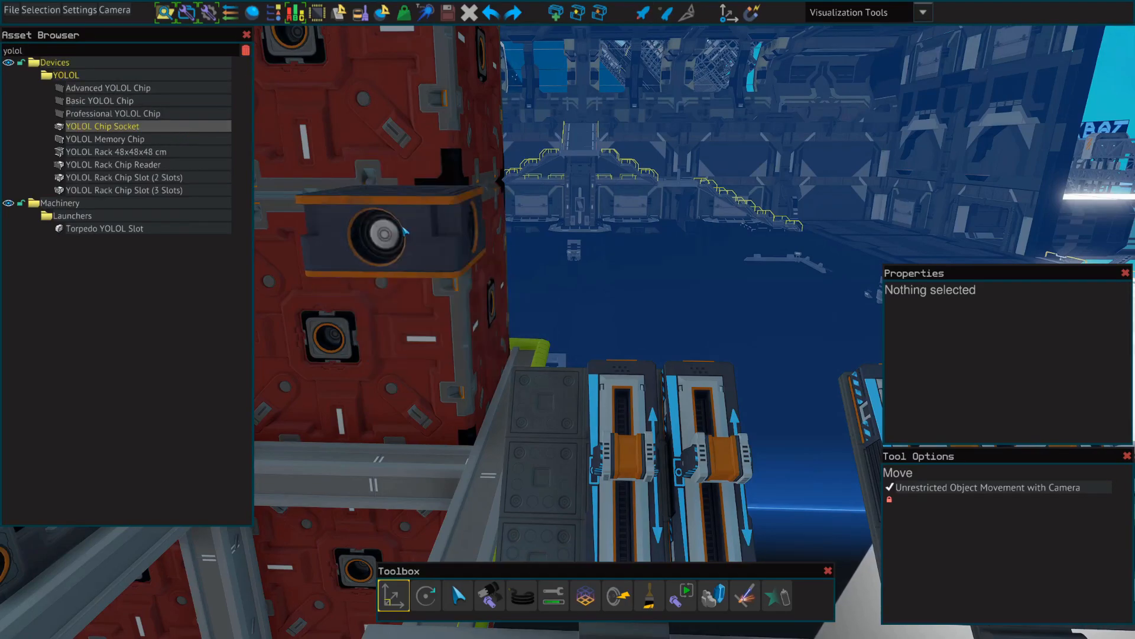
click(377, 239)
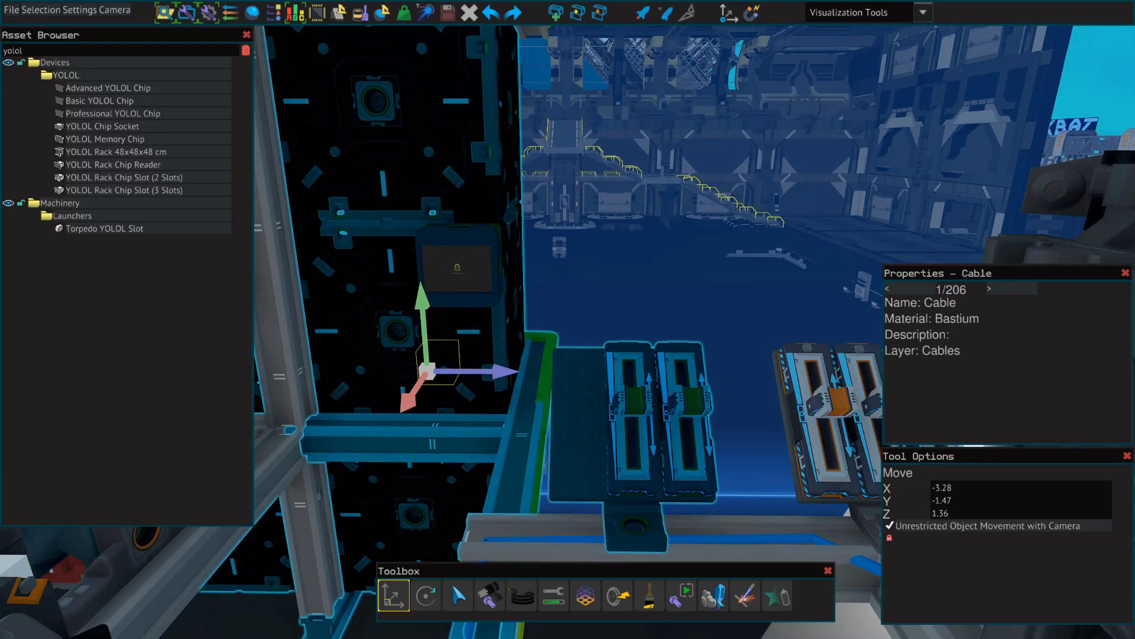
- Autobolt the new parts and cable the chip socket to the control table frame
click(679, 596)
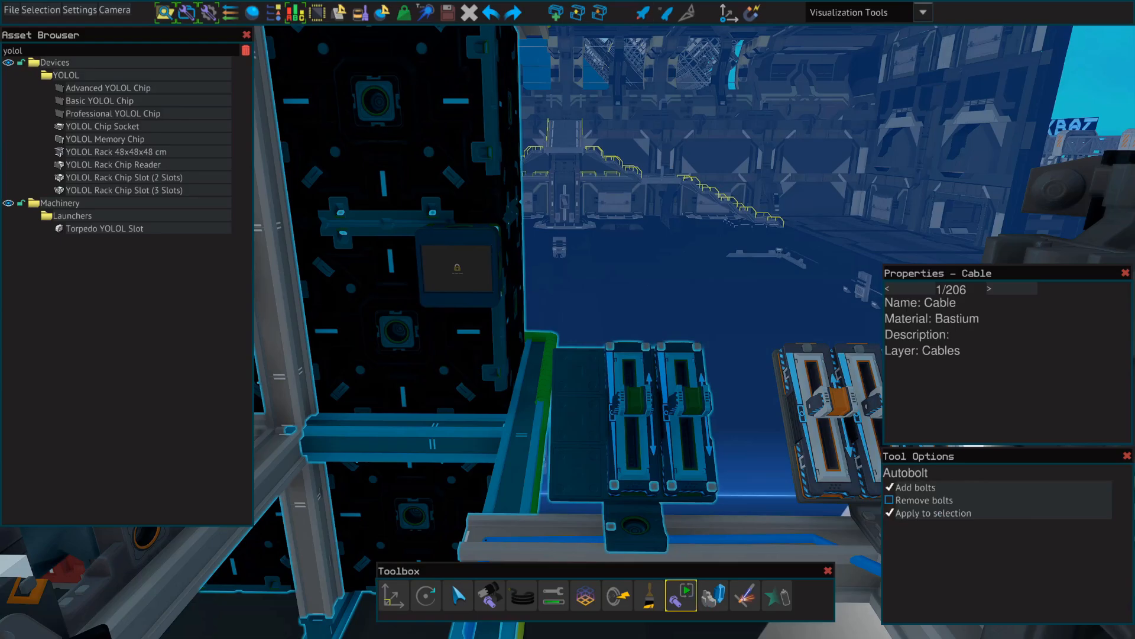
click(521, 596)
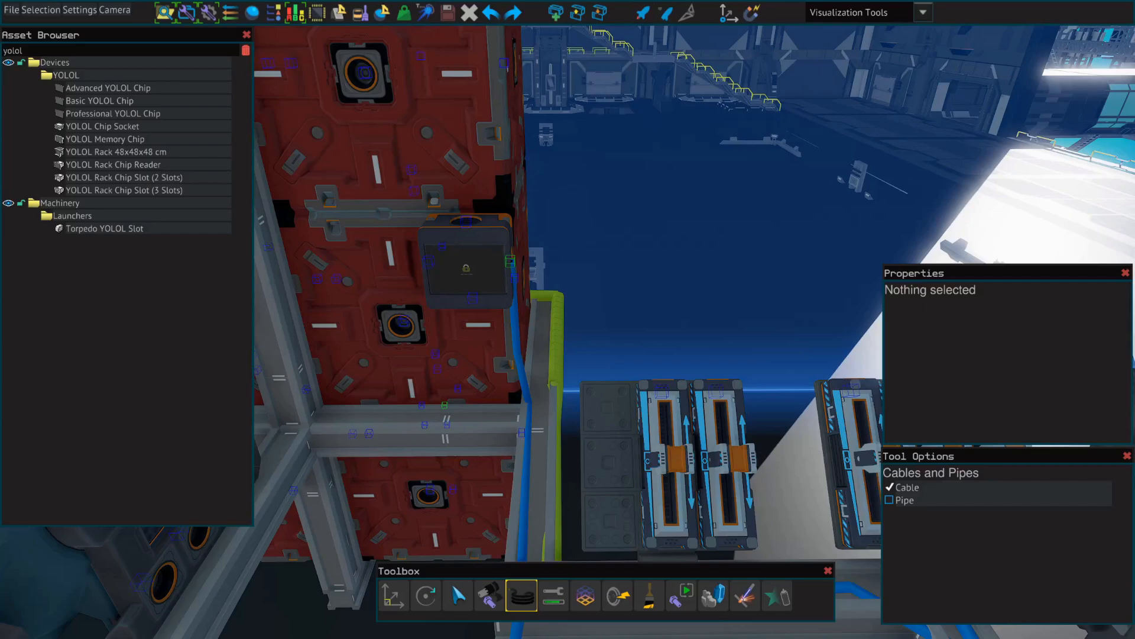
click(724, 463)
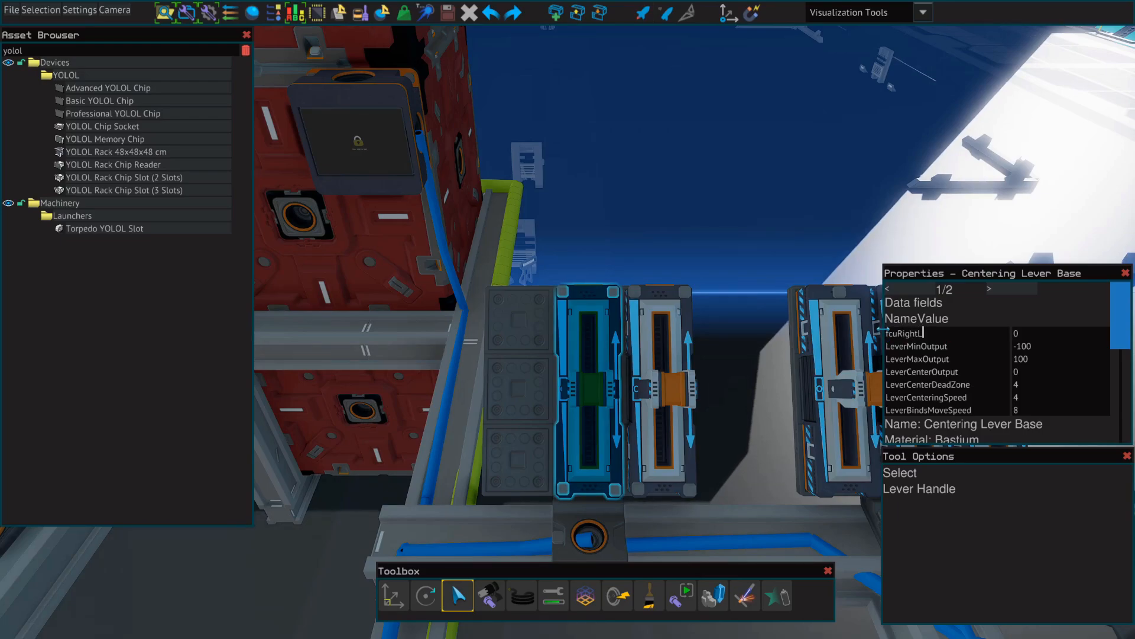
- Rename the two levers' first data fields to fcuRightLeft and fcuUpDown
text(eft)
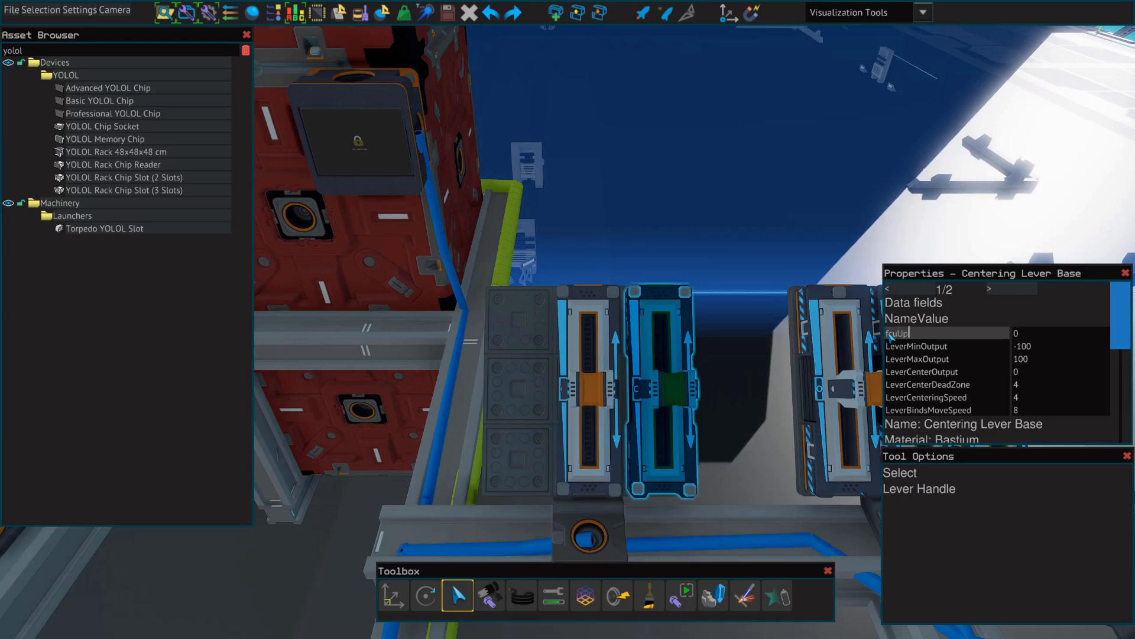
text(Down)
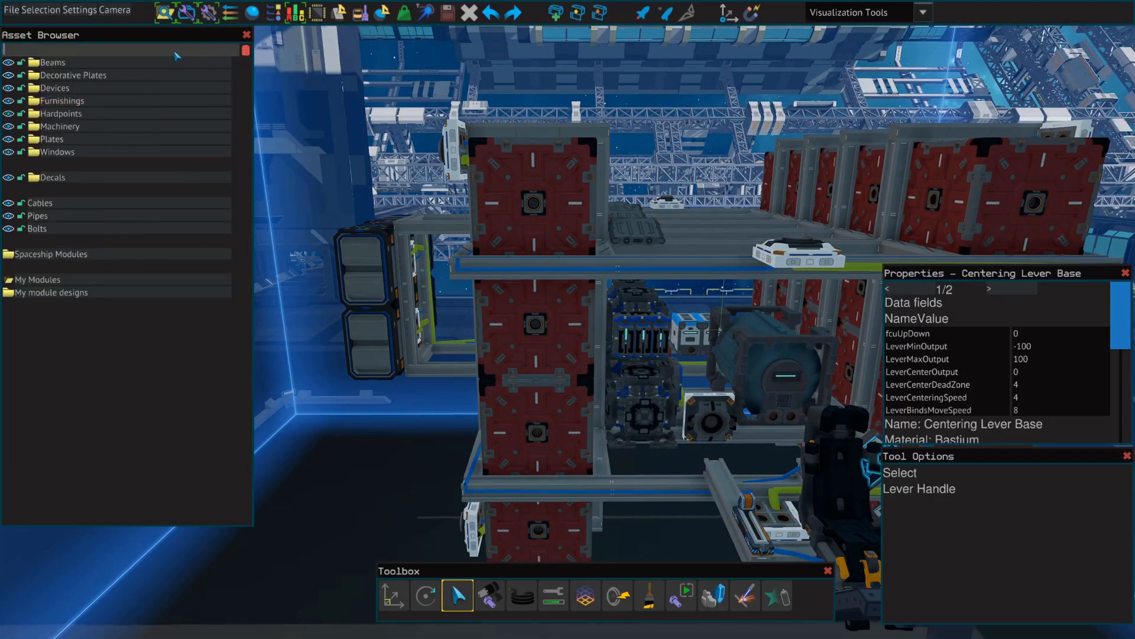
- Attach a rangefinder to a device hardpoint on the side frame and bolt it
text(hard)
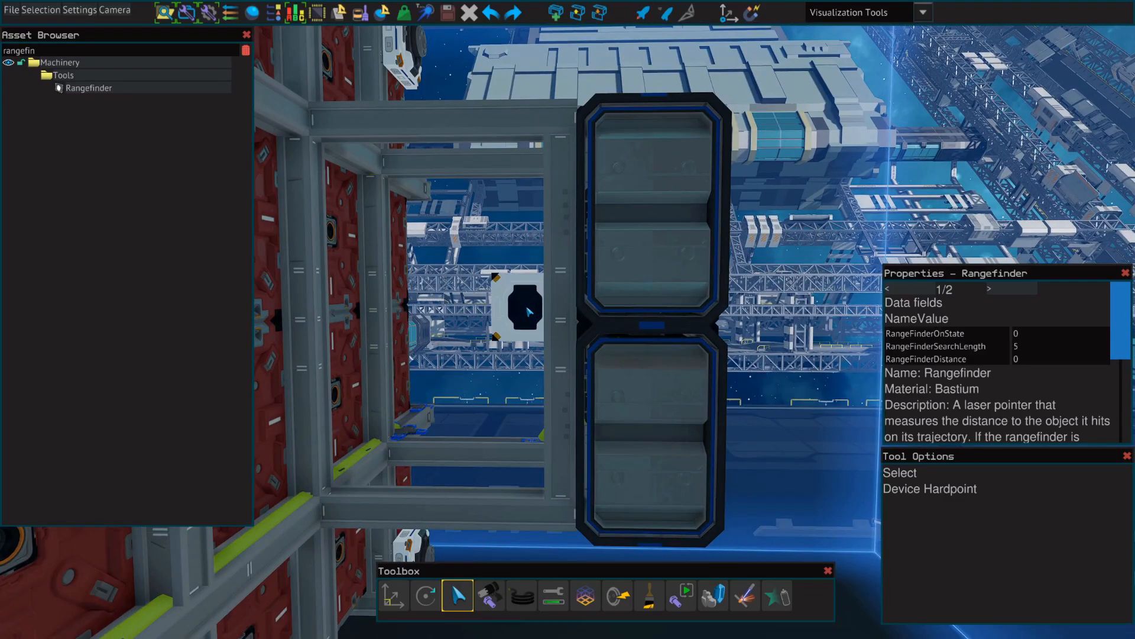
click(514, 312)
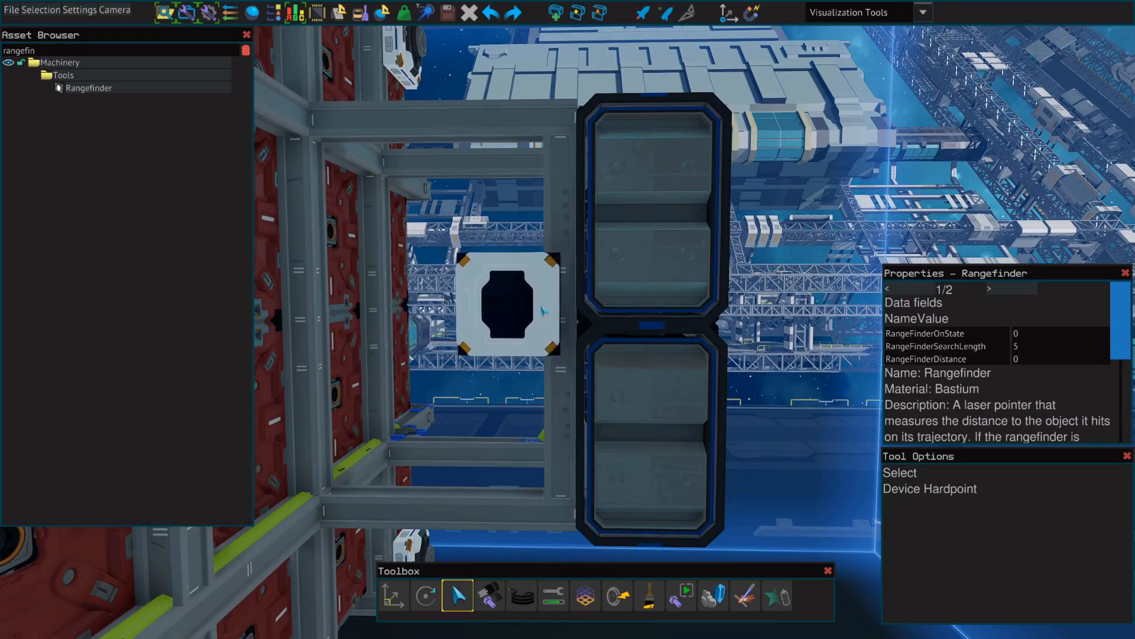
click(393, 595)
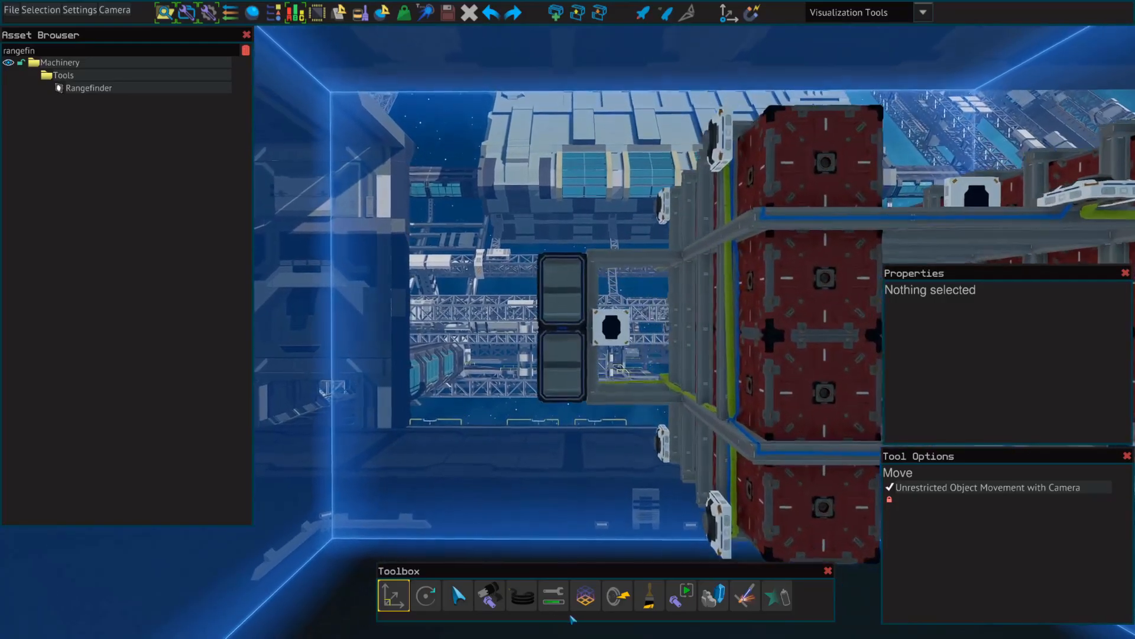
click(488, 596)
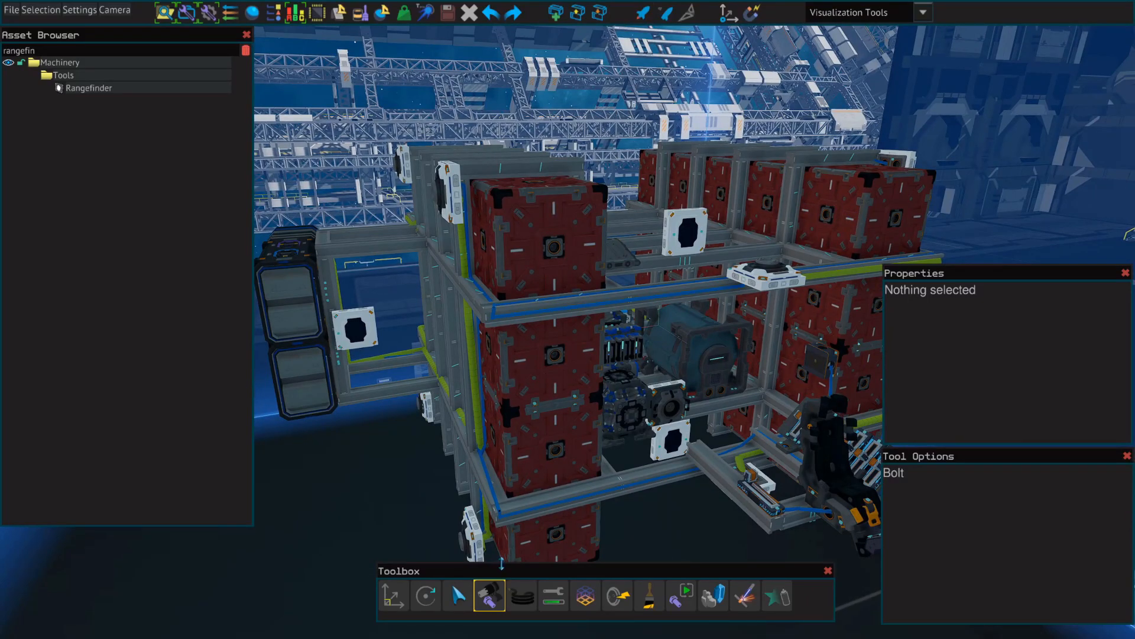
- Rename the left rangefinder's on-state data field to AAS
click(355, 329)
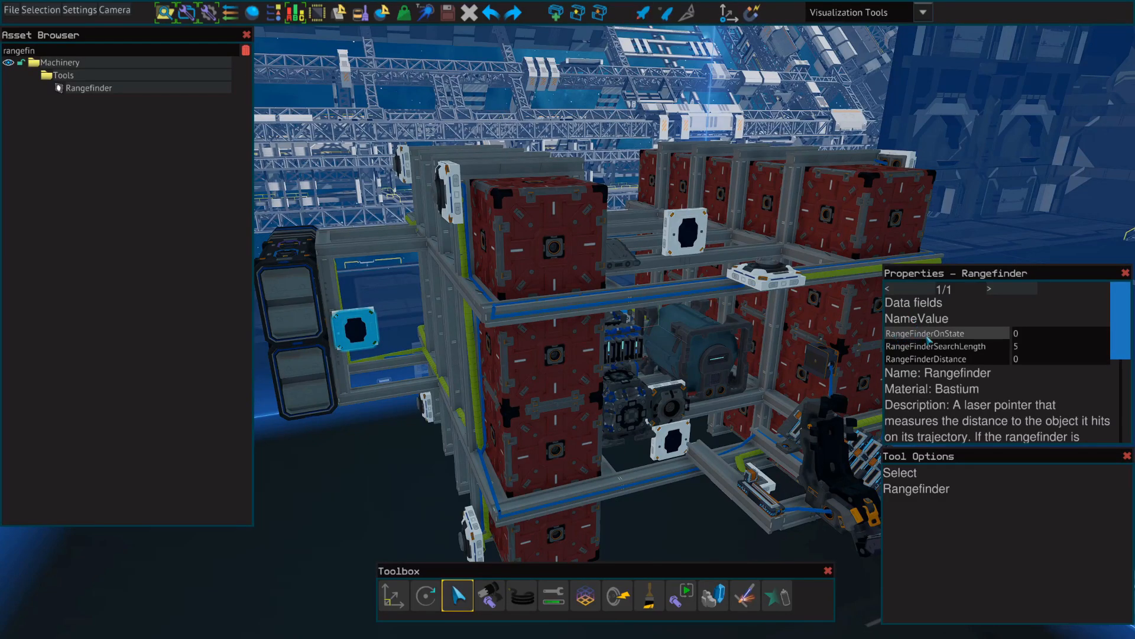
mouse_move(935, 346)
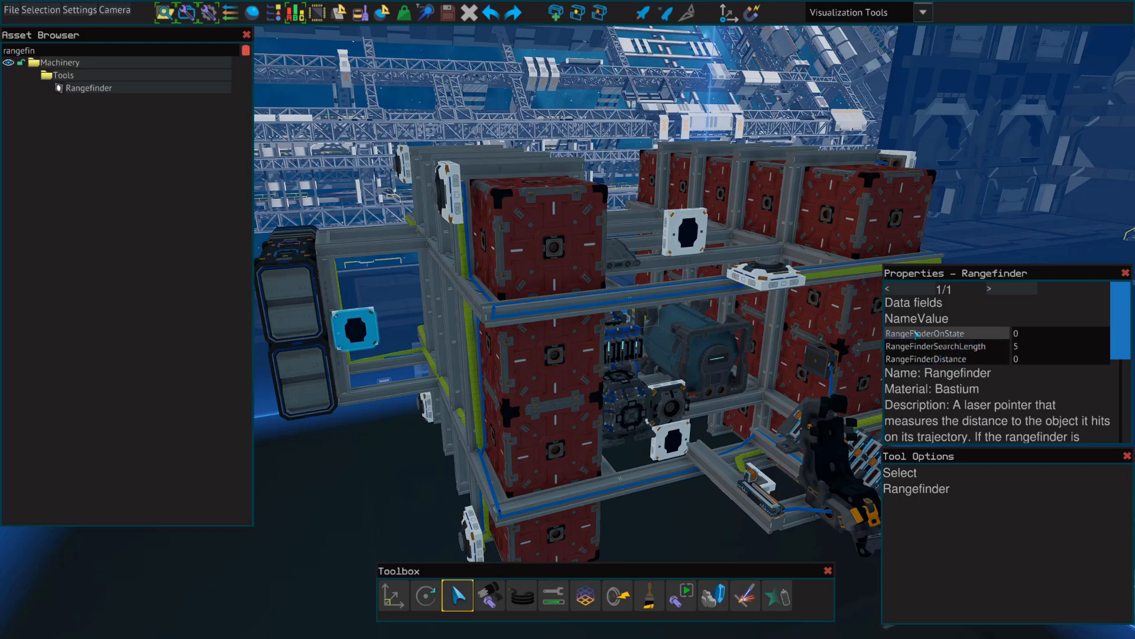
click(925, 333)
text(AA)
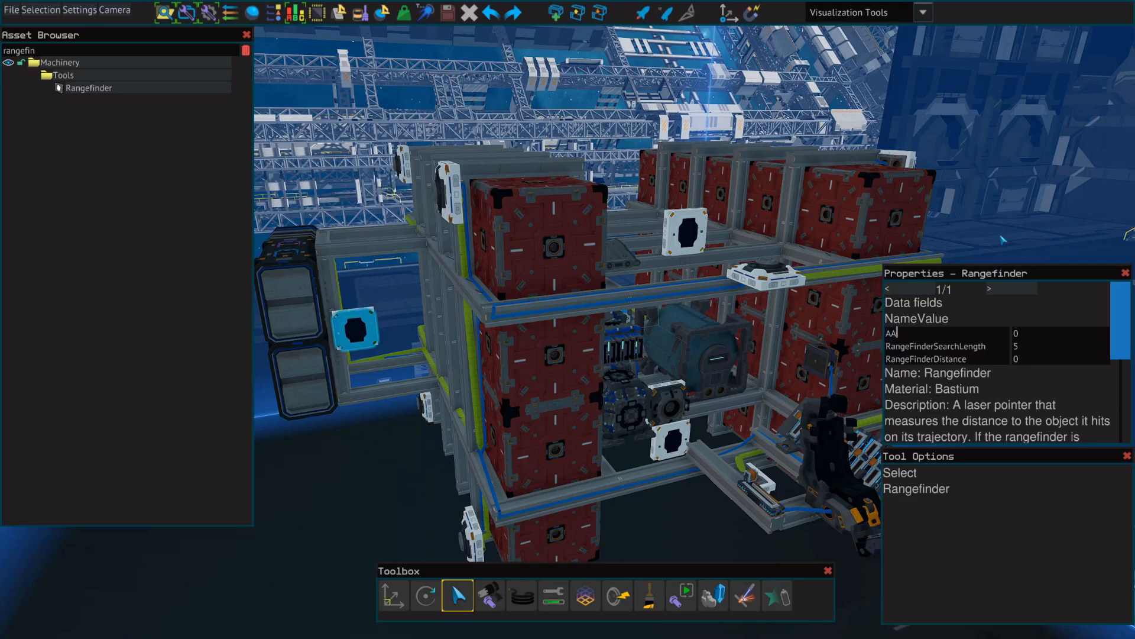
text(S)
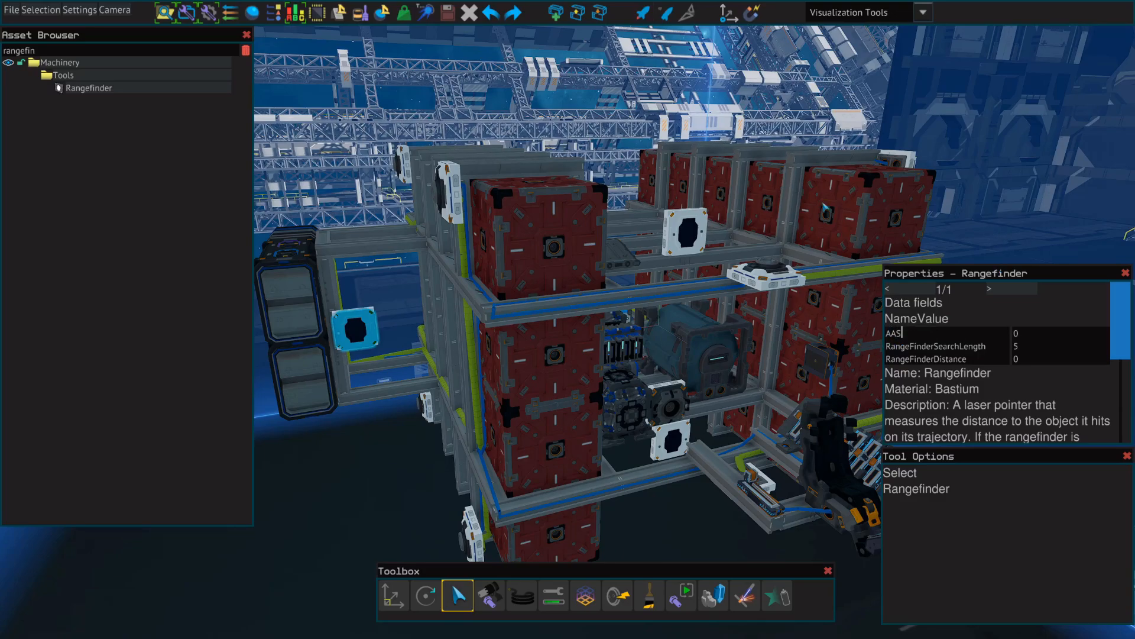
click(688, 237)
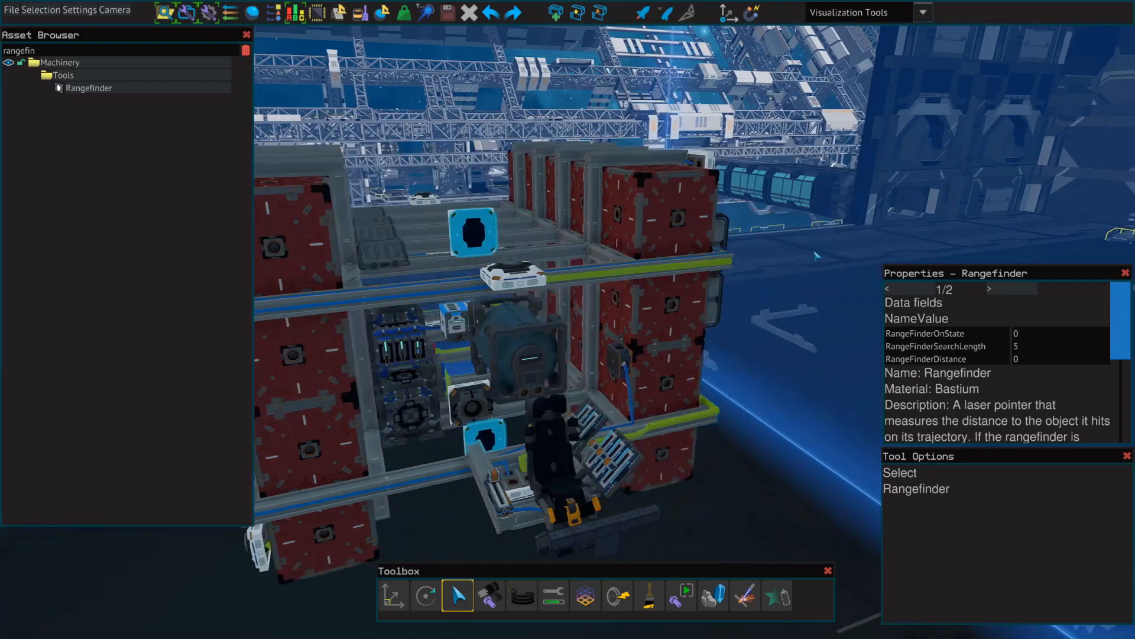
- Rename the side rangefinder's other field to AASL and select the Basic YOLOL chip
click(987, 290)
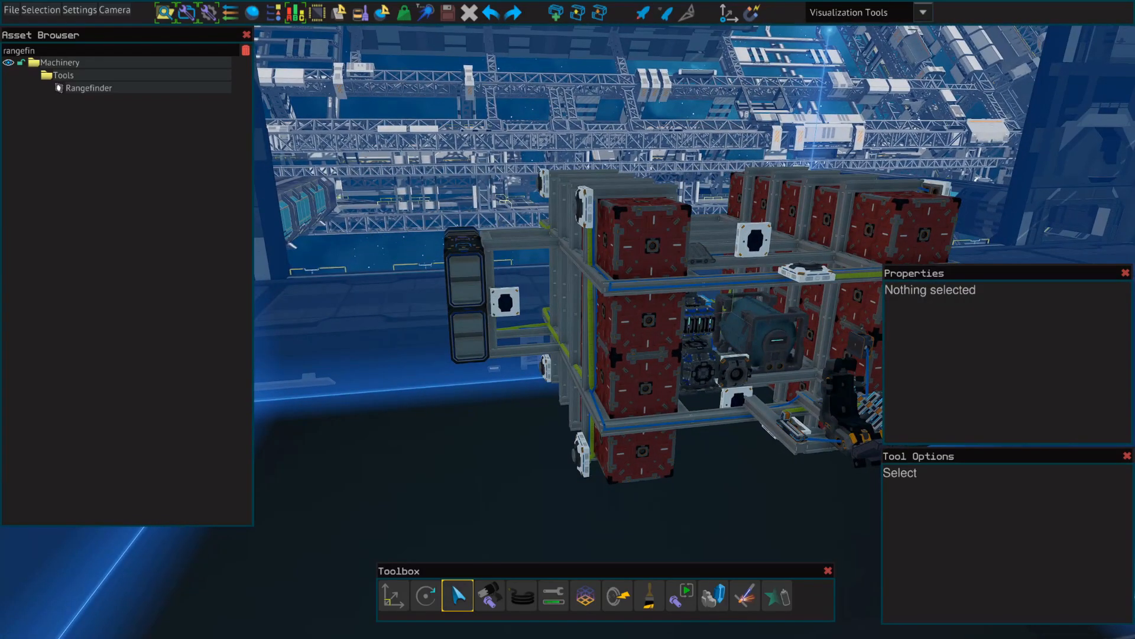
click(504, 299)
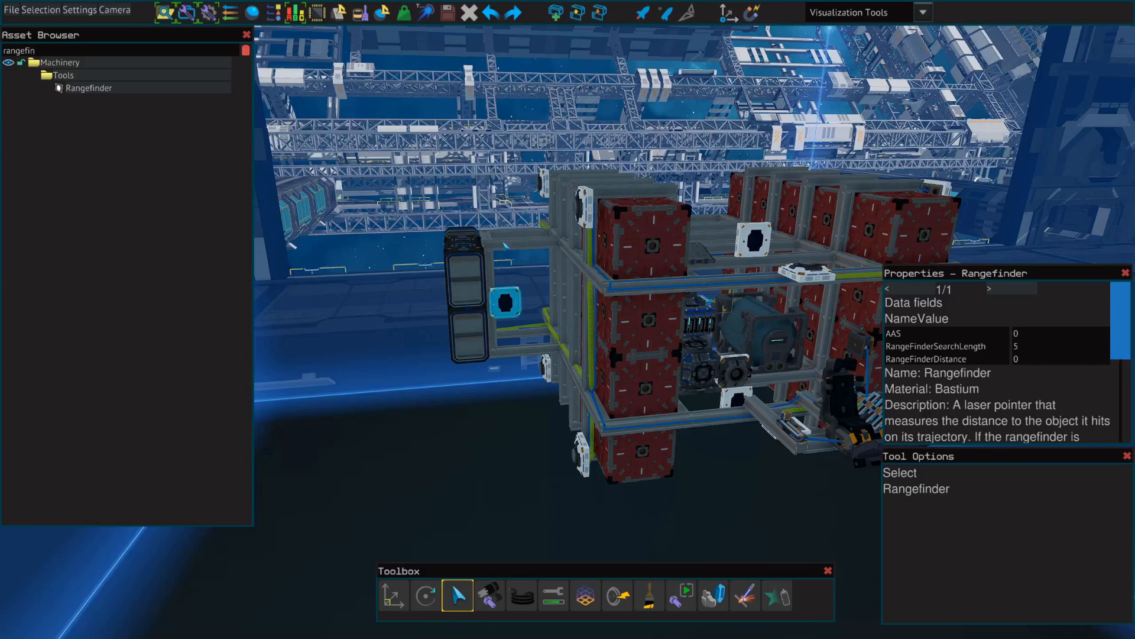
mouse_move(494, 367)
text(aas)
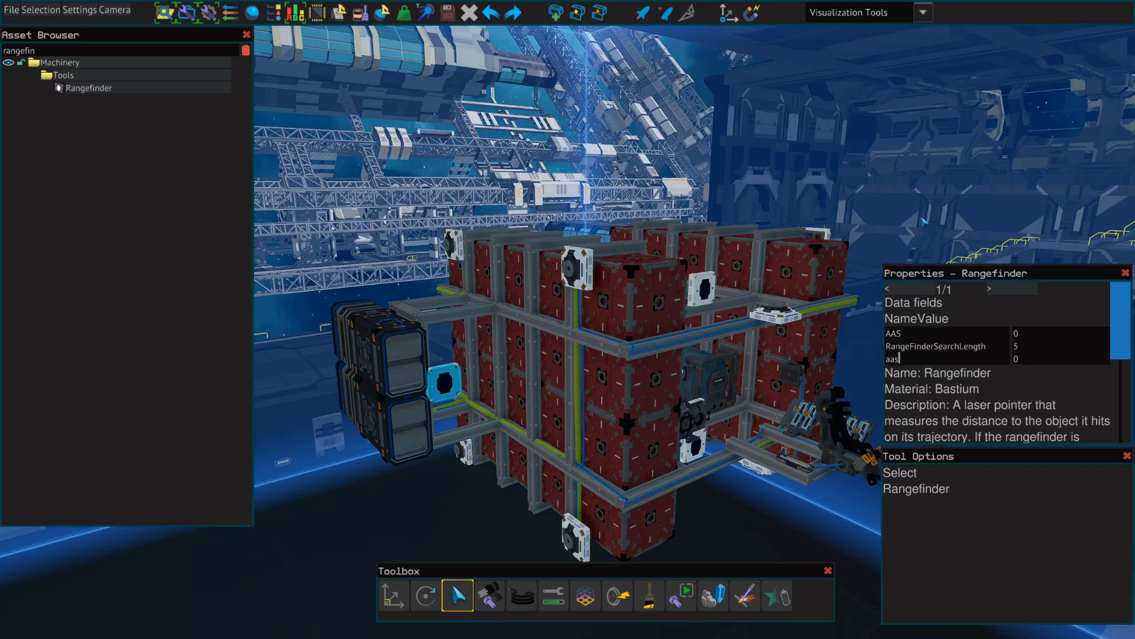
text(L)
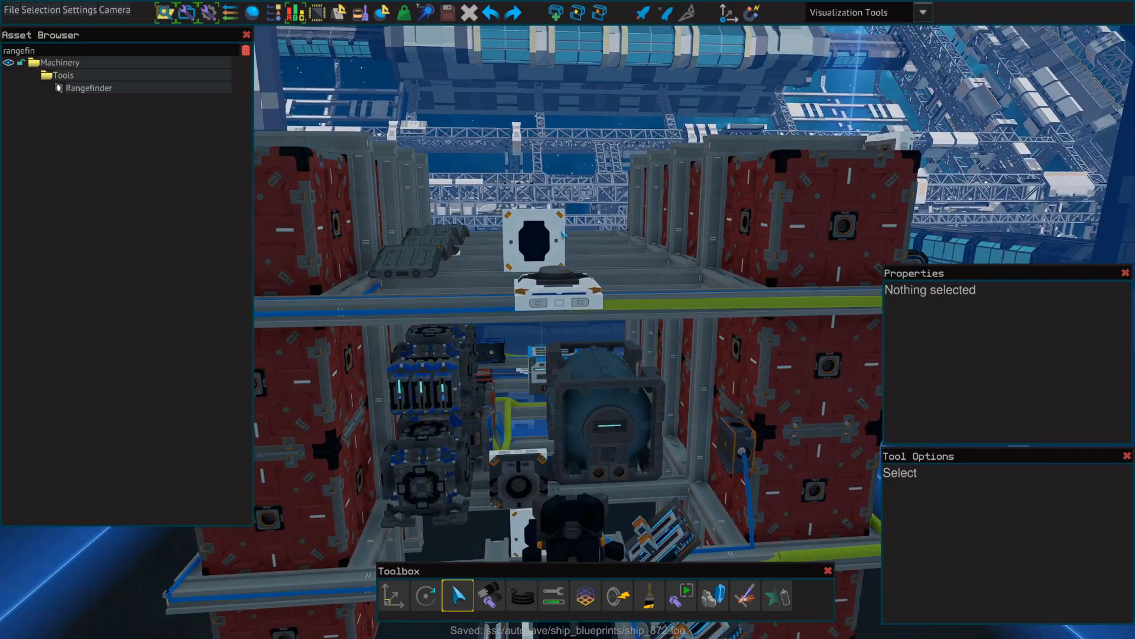
click(534, 243)
text(BUTTON)
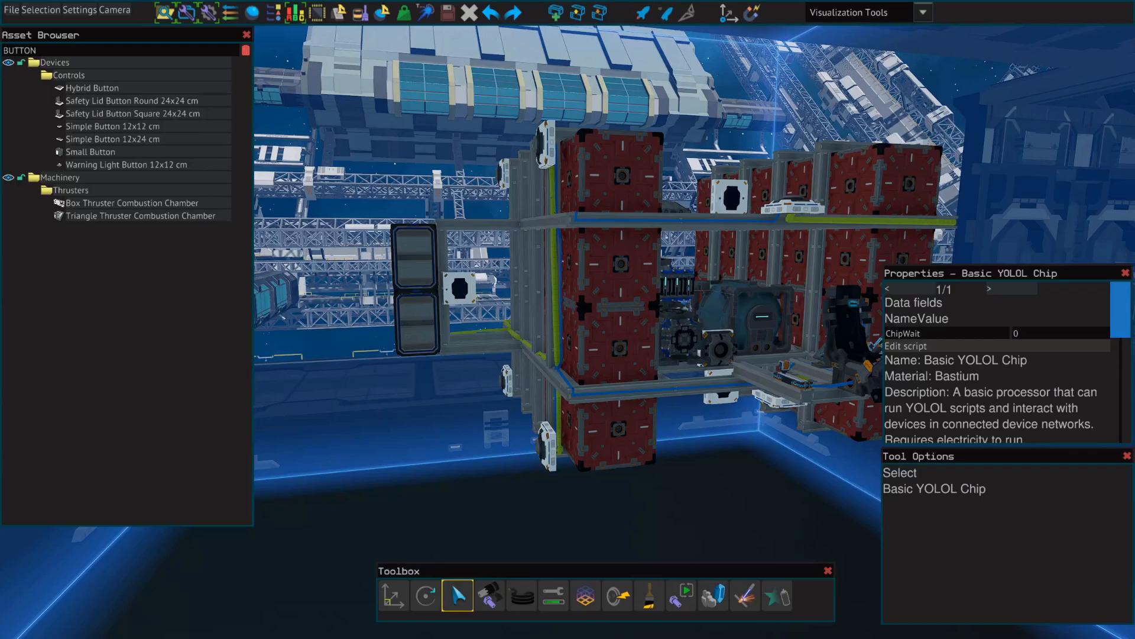
- Set the rangefinder's RangeFinderSearchLength to 1000
click(458, 288)
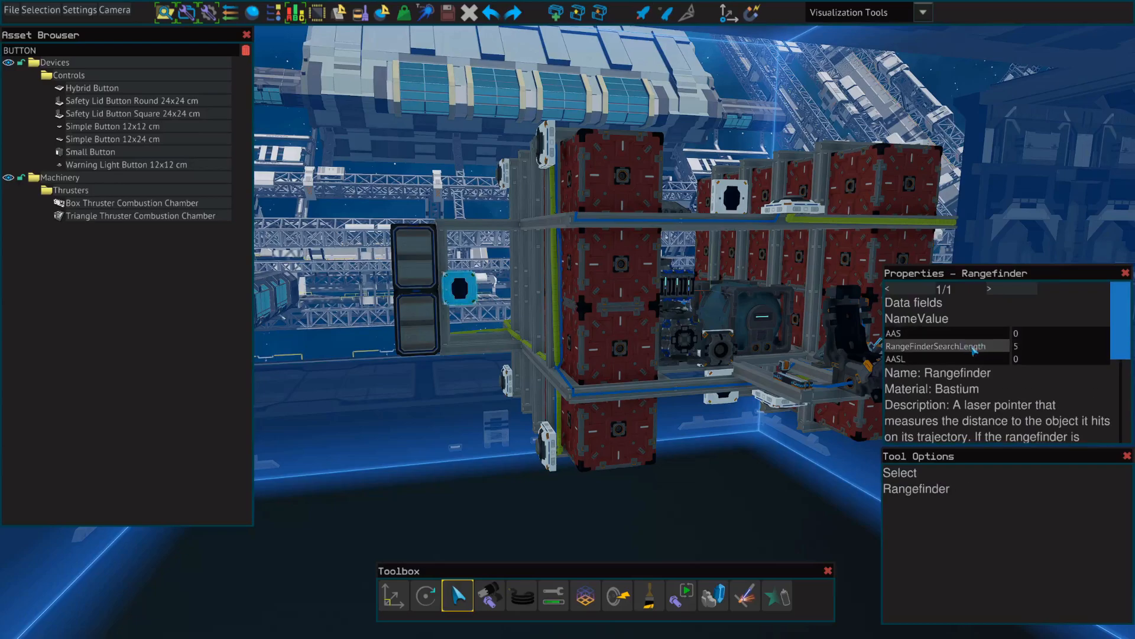
mouse_move(964, 352)
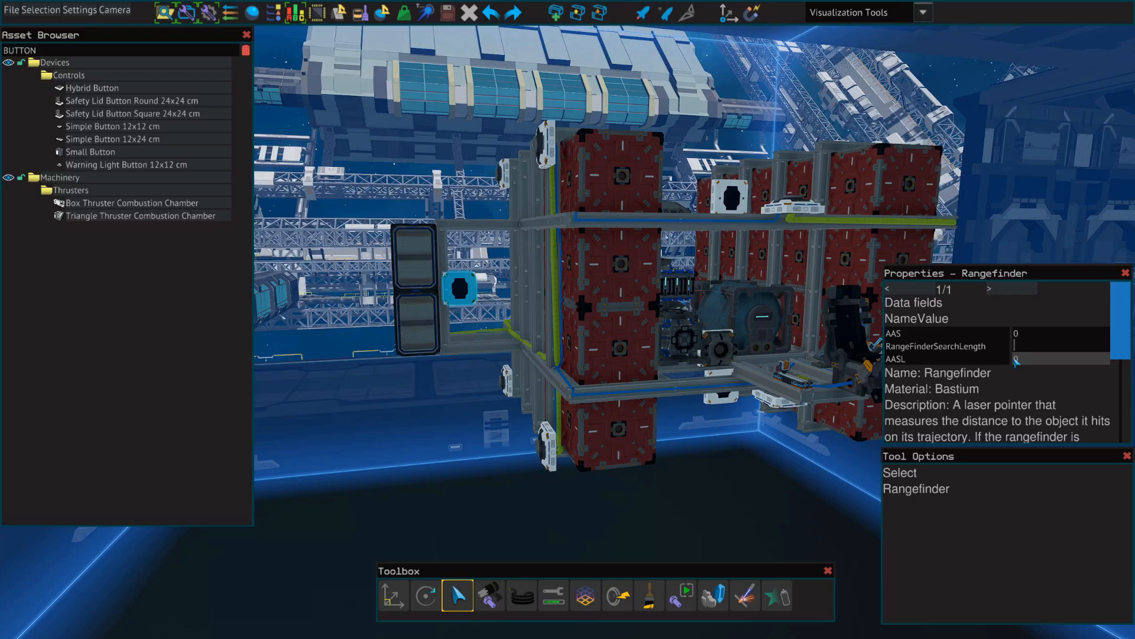
text(1000)
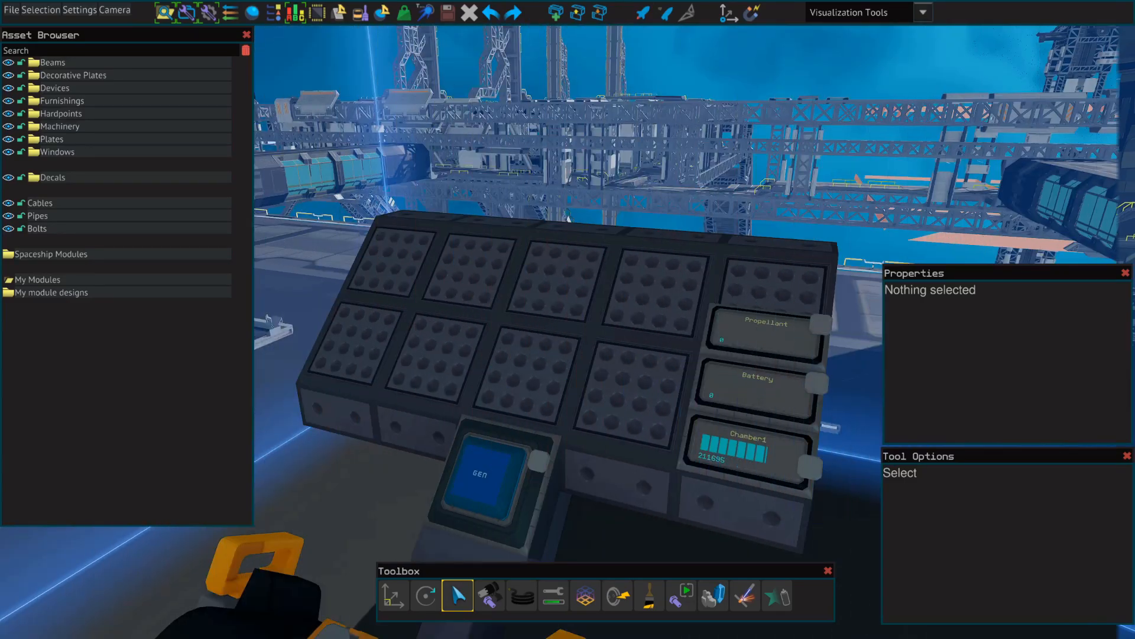
- Place a Hybrid Button labelled AAS beside GEN and open the chip's script editor
text(BUTT)
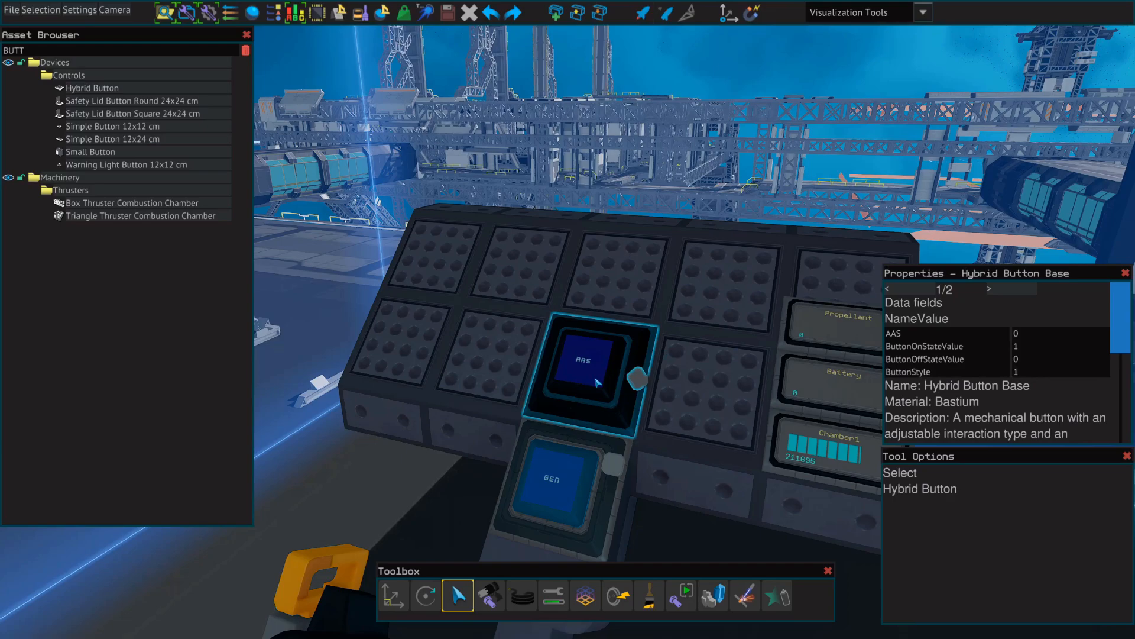
click(489, 595)
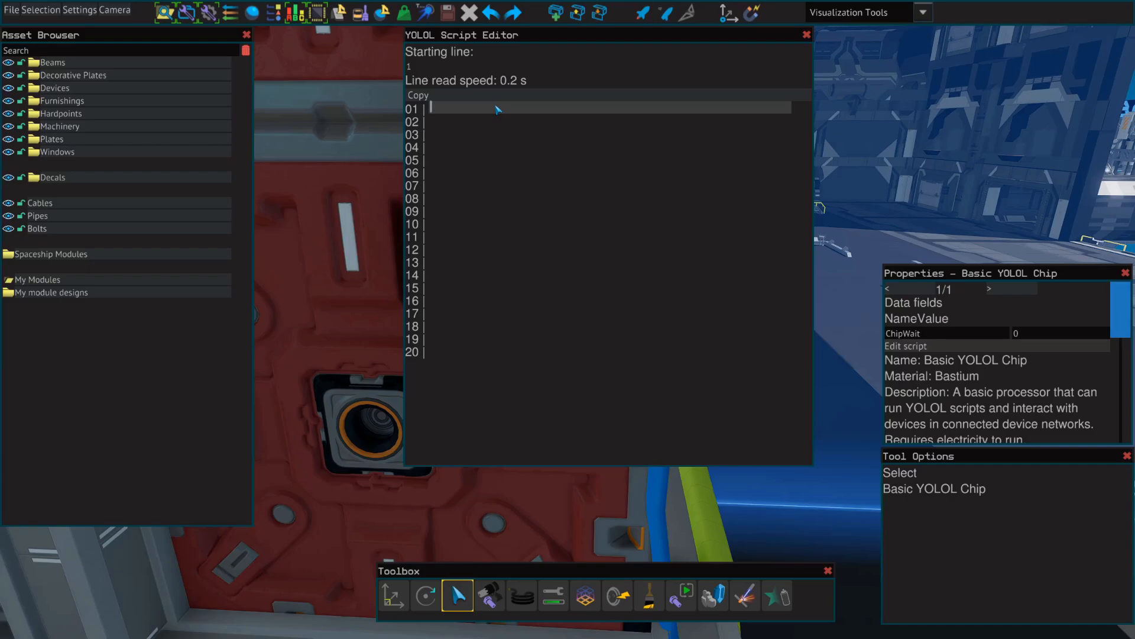
- Enter script line 01: if :AAS == 1 then goto2 else goto1 end
text(if)
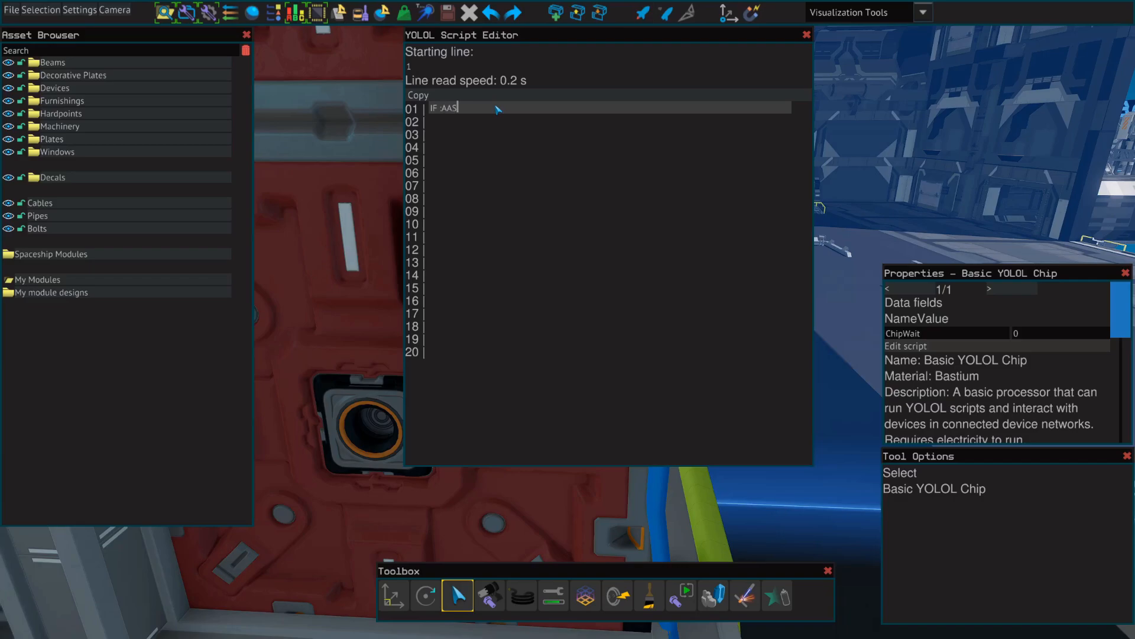
text(=)
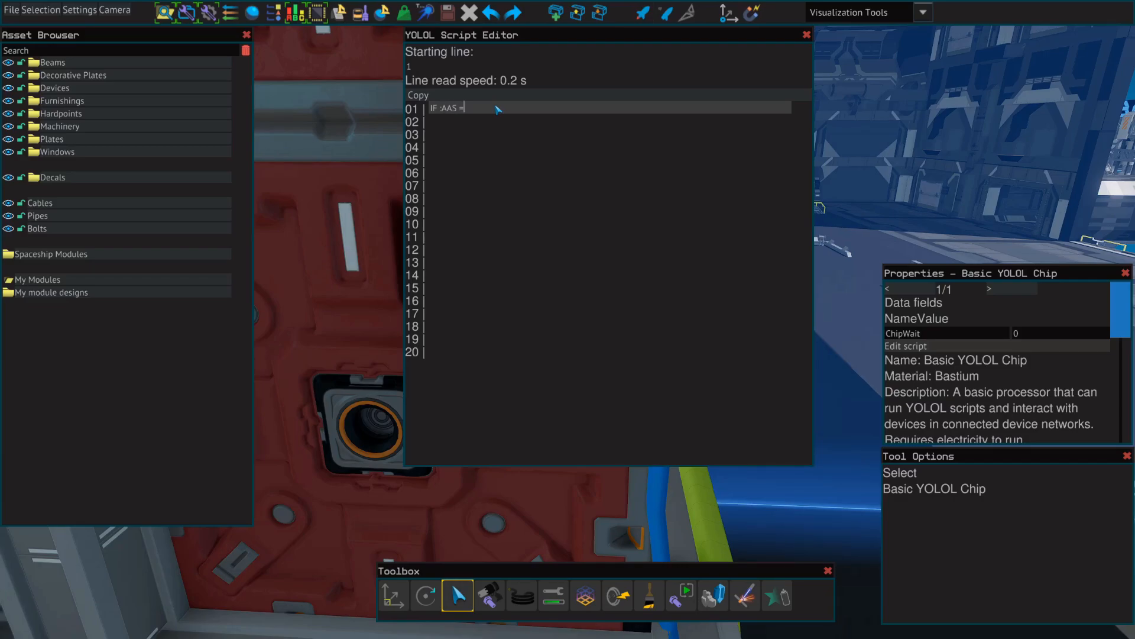
text(=)
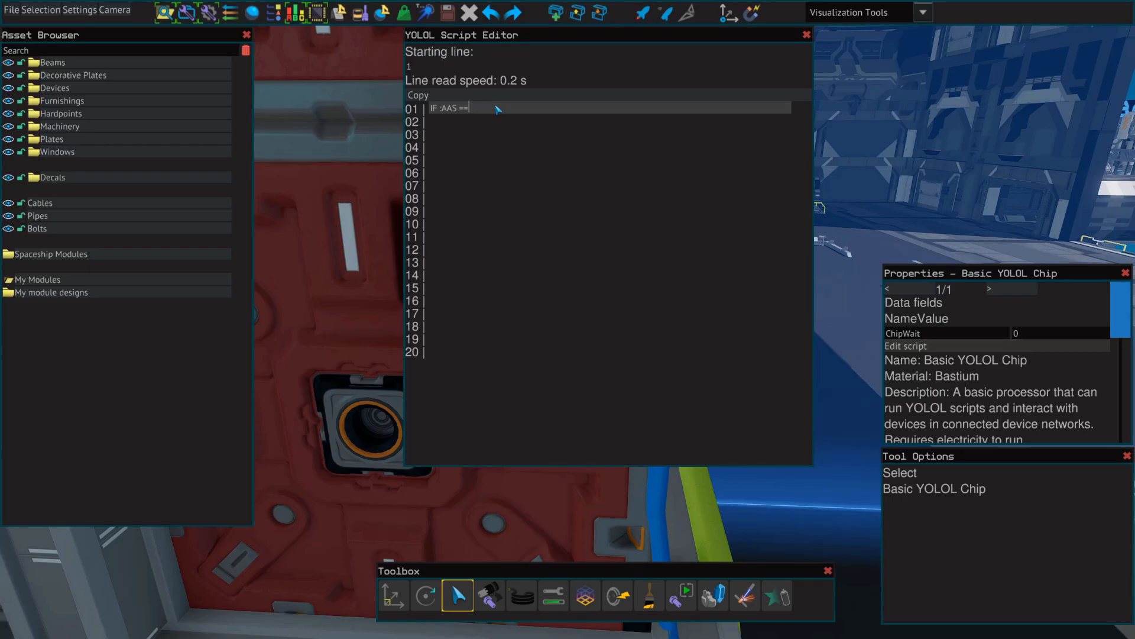
text(1)
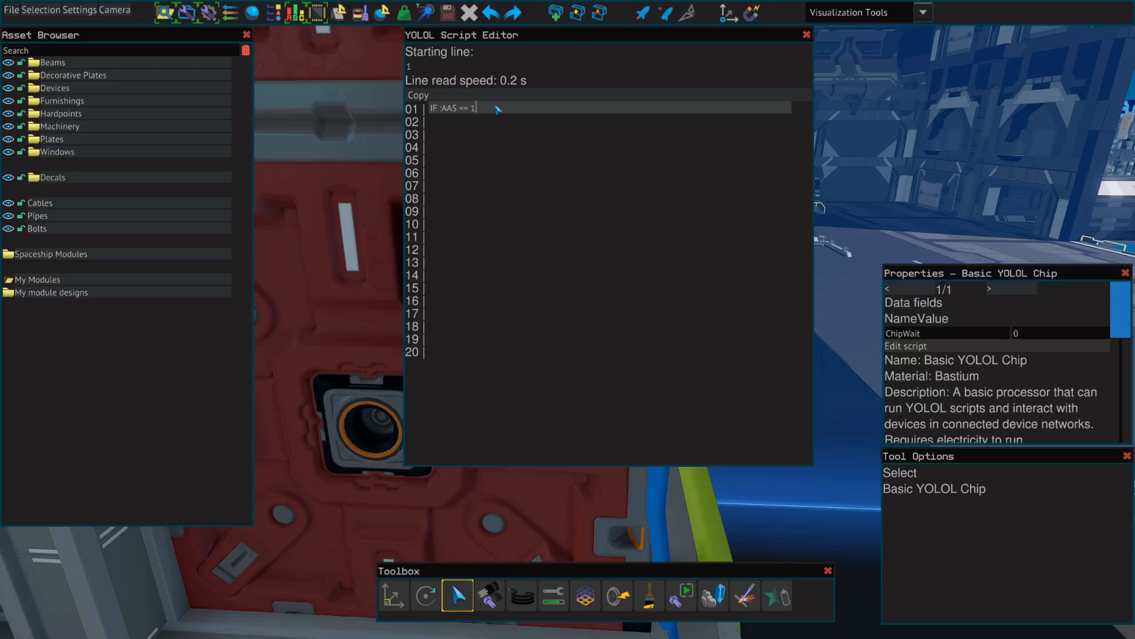
text(THEN)
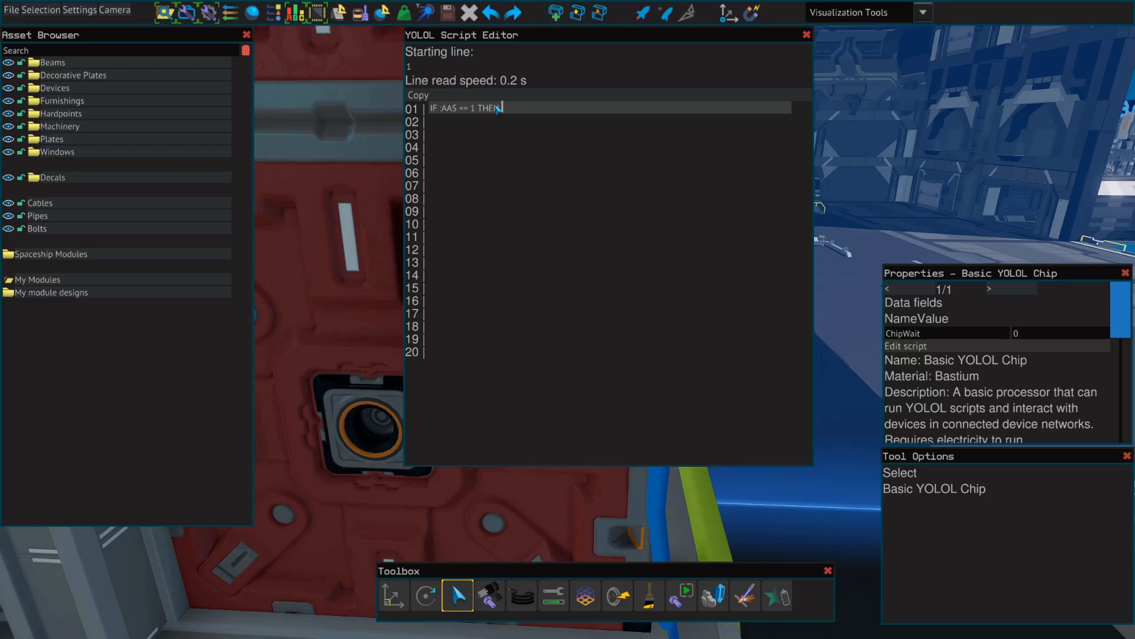
text(GOTO2)
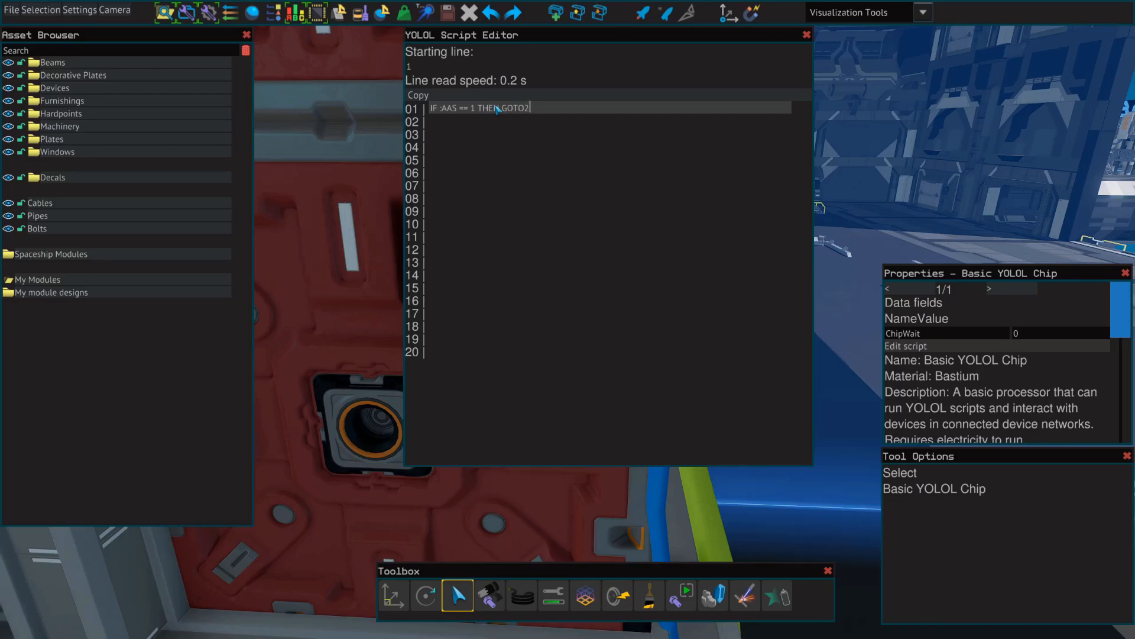
text(ELSE GOTO)
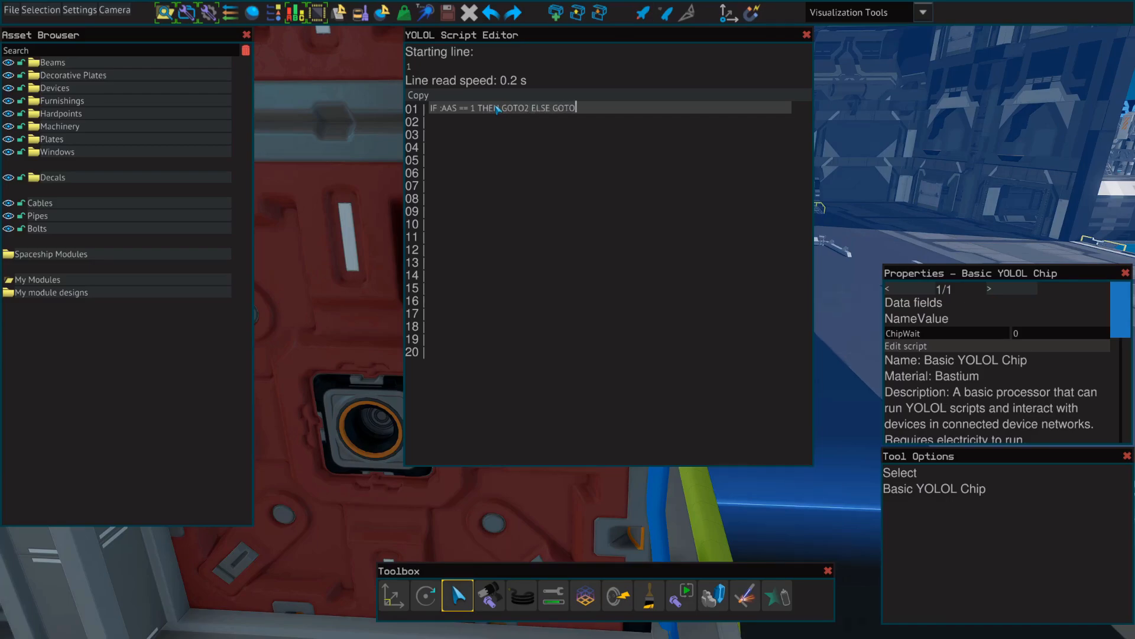
text(1 END)
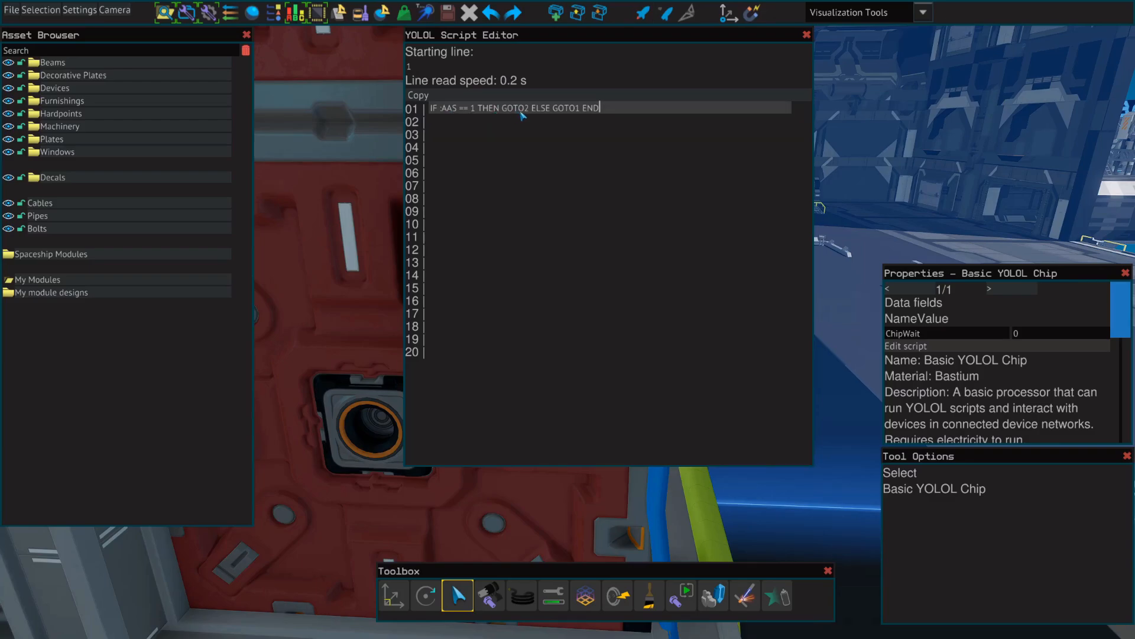
mouse_move(564, 117)
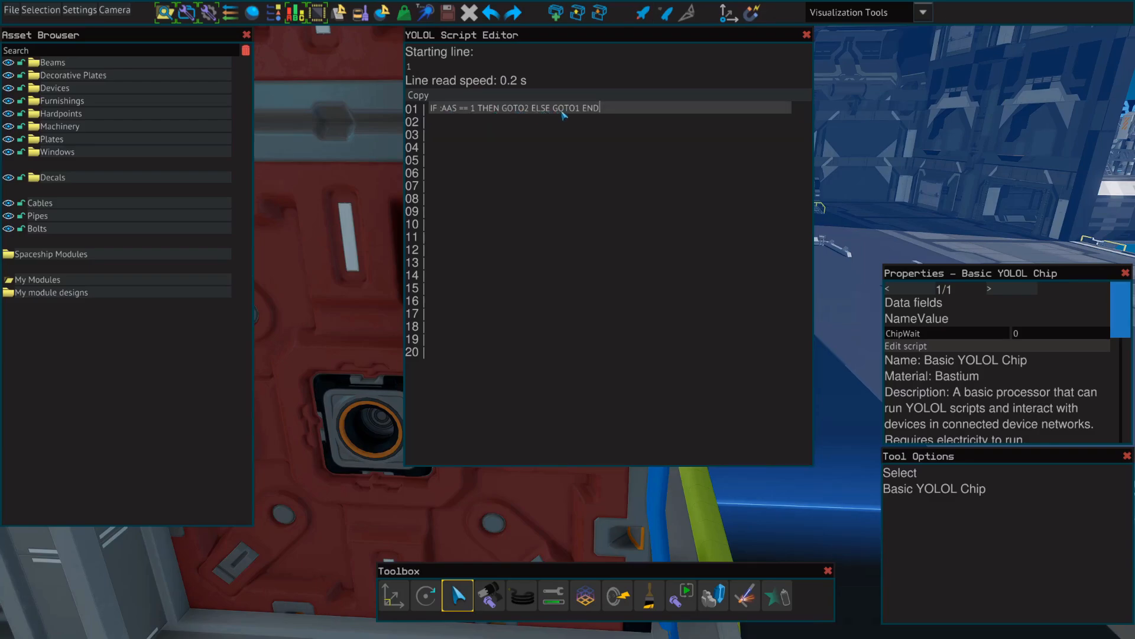
mouse_move(518, 110)
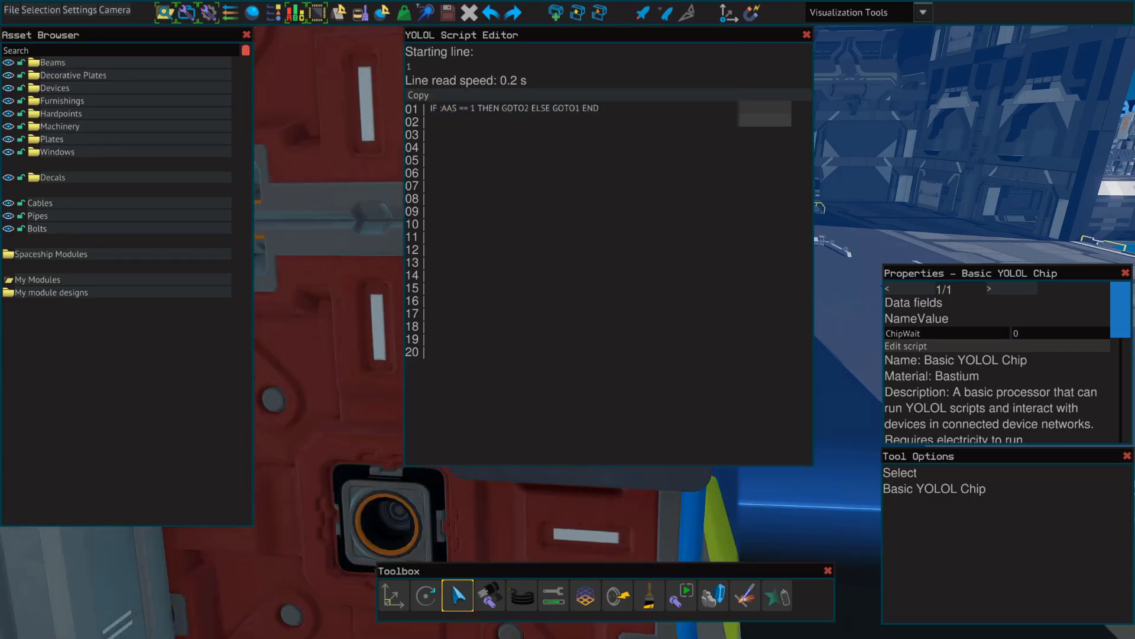
- Write the line 'IF :AAST < 1000 THEN :FCUUPDOWN = -50 END' followed by GOTO1
click(609, 120)
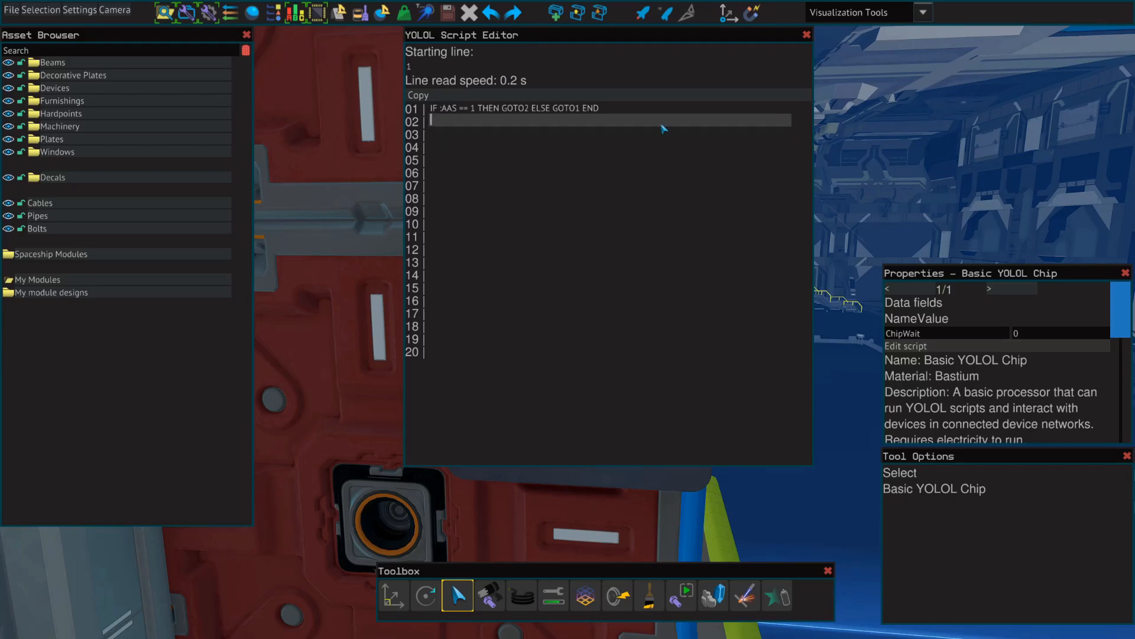
text(IF :AA)
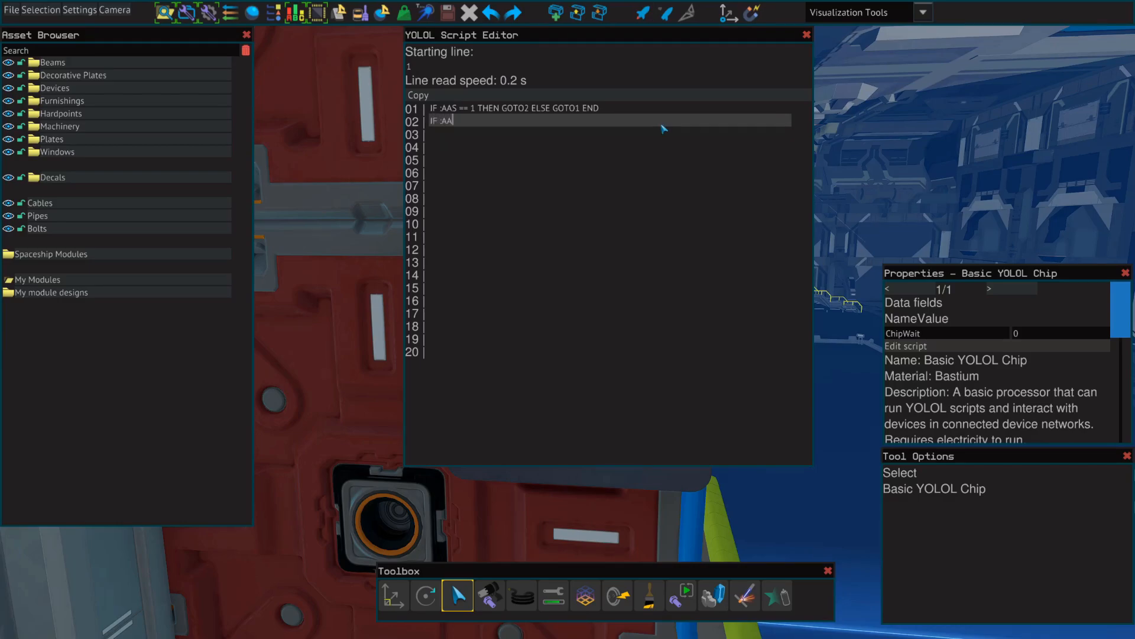
text(ST)
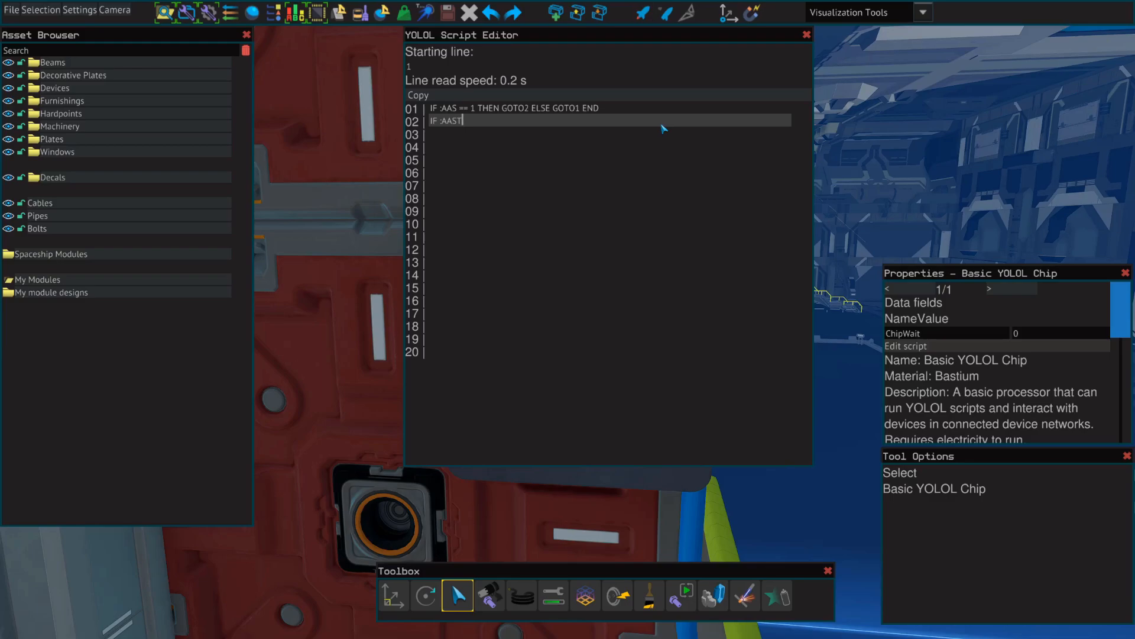
text(< 1000)
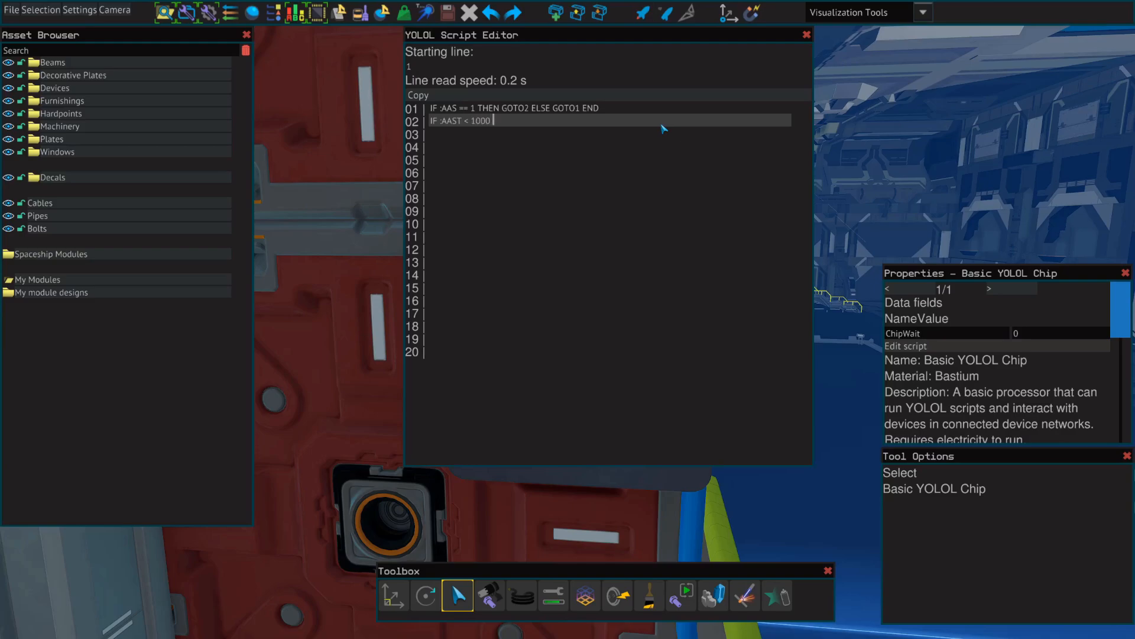
text(THEN)
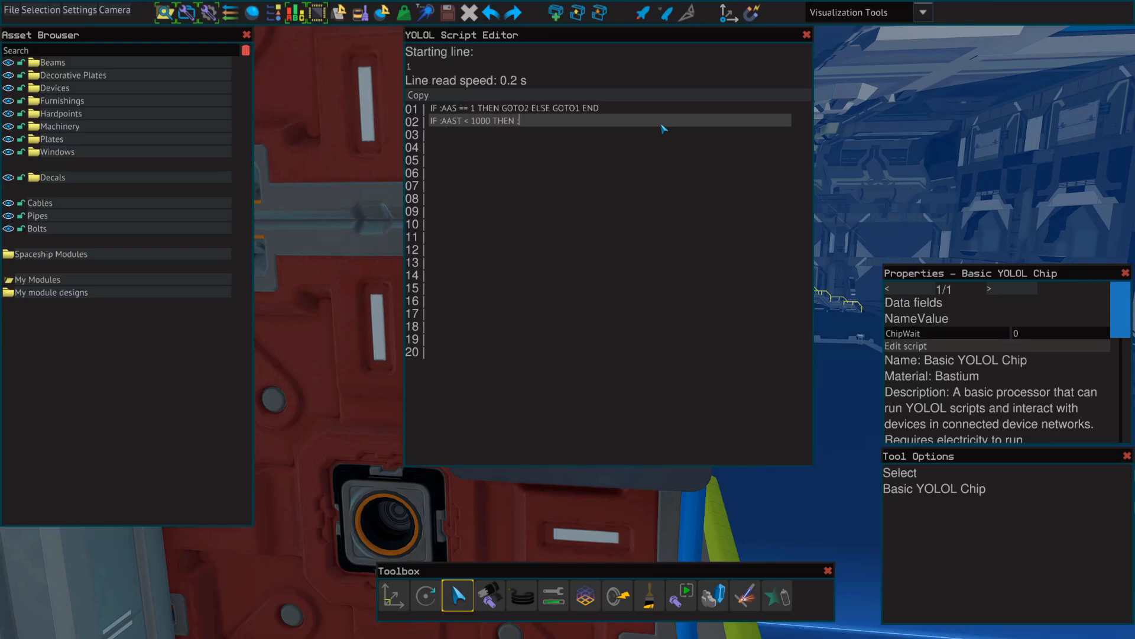
text(:FCUUPD)
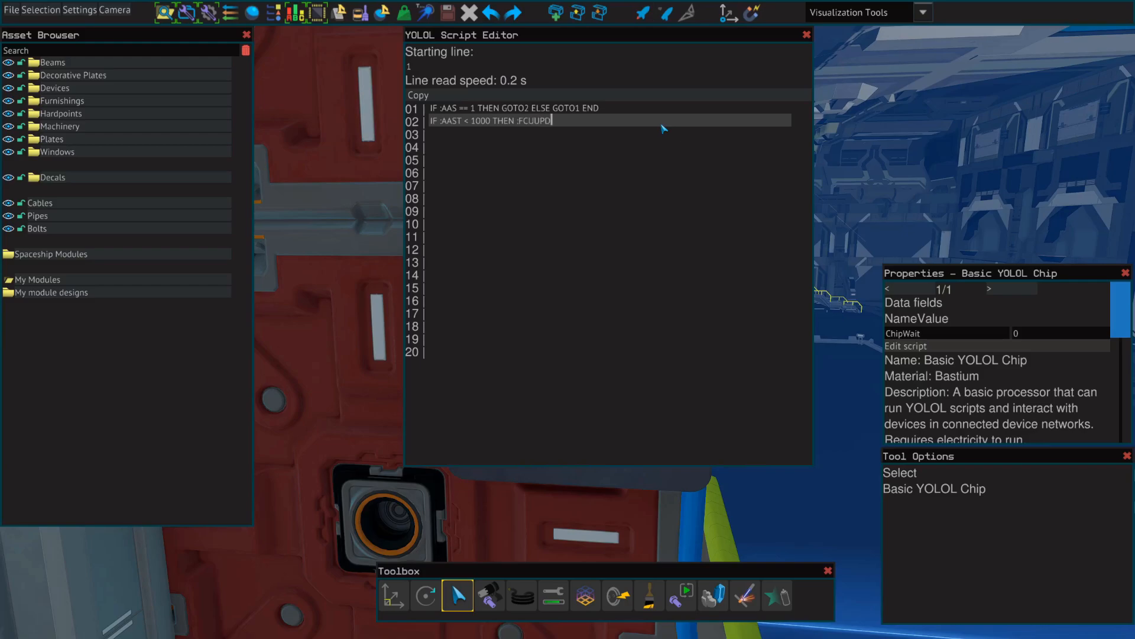
text(OWN = -)
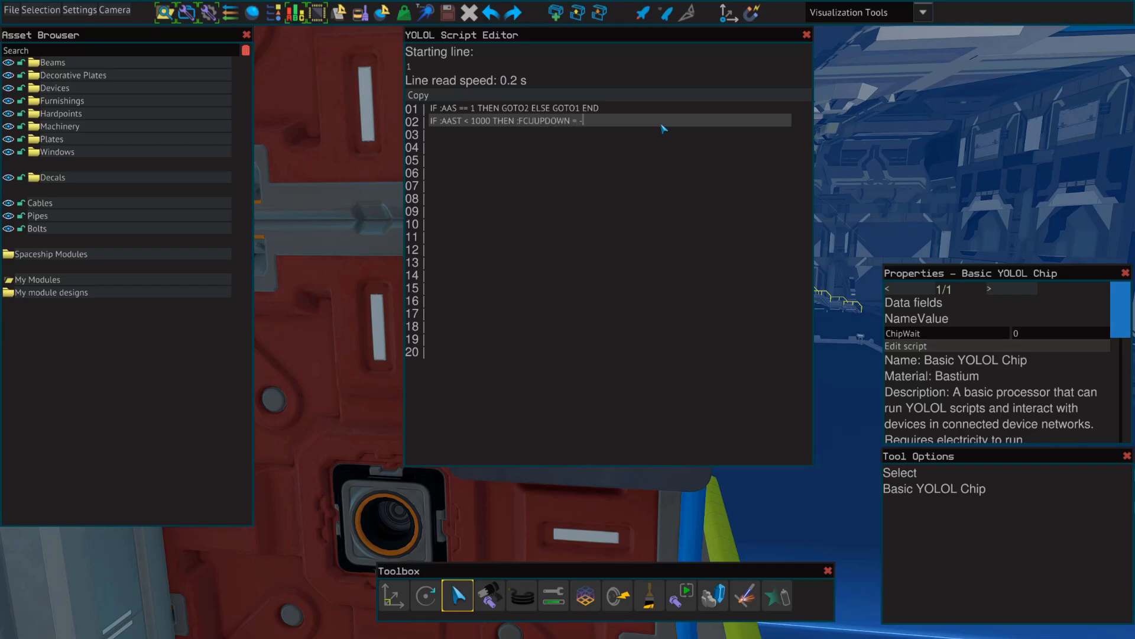
text(50 END)
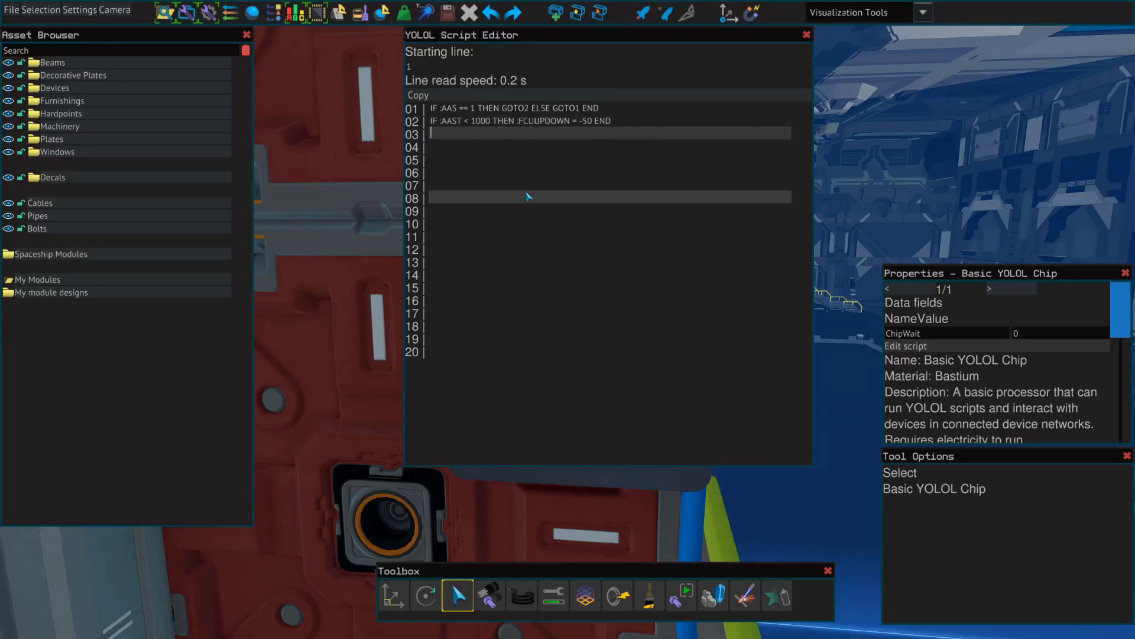
text(GOTO1)
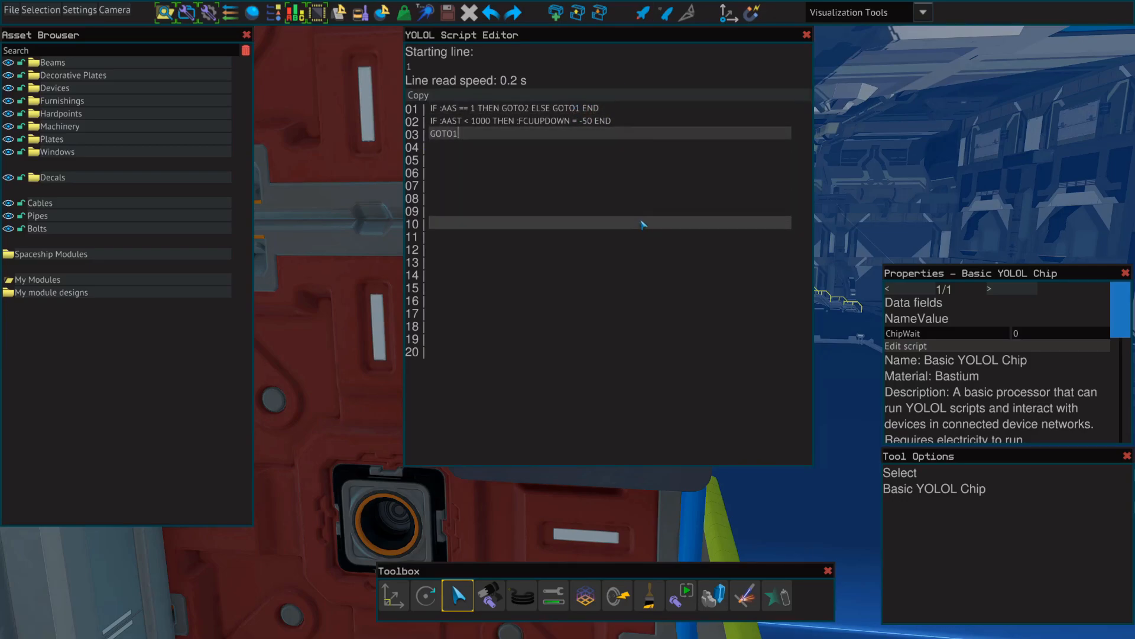
mouse_move(839, 175)
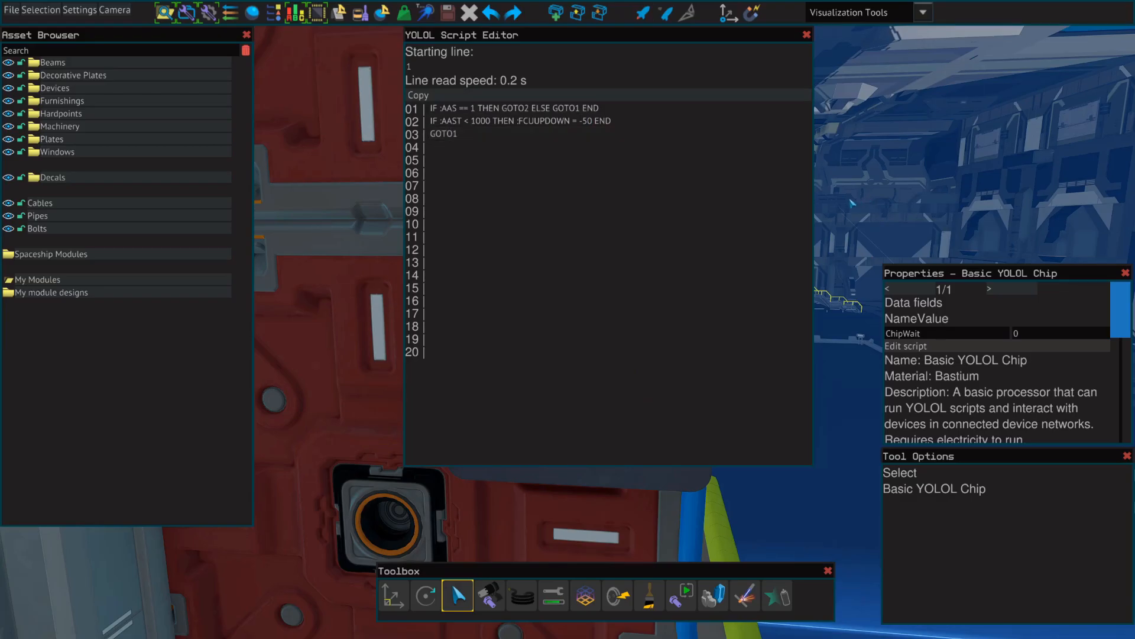
- Try the ship in test mode, then delete the GOTO1 line from the script
key(f5)
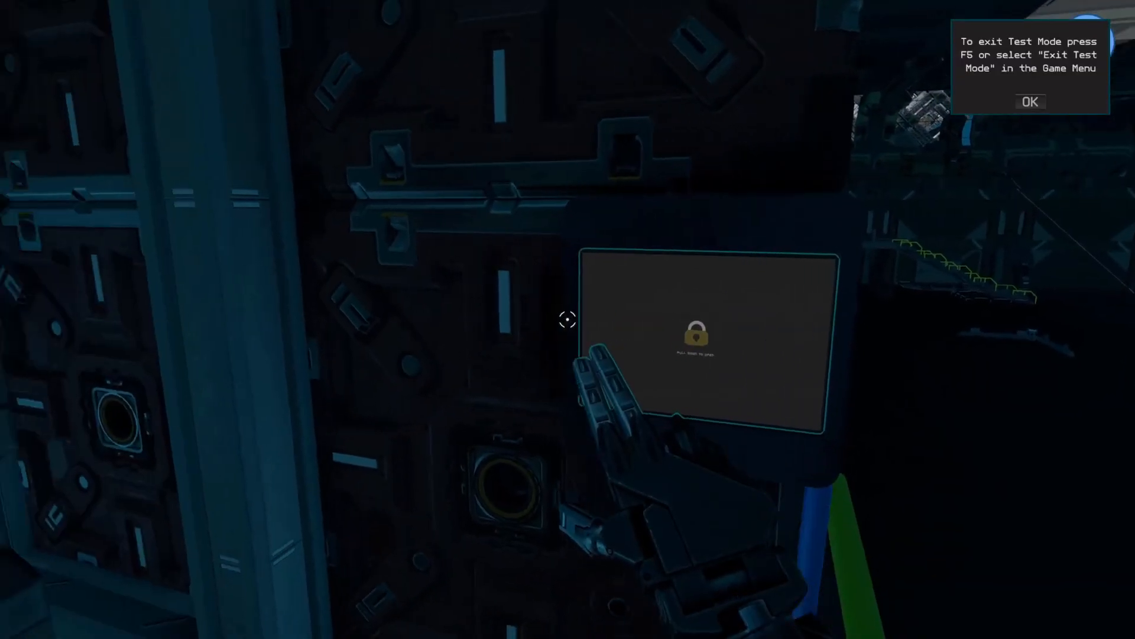
mouse_move(568, 320)
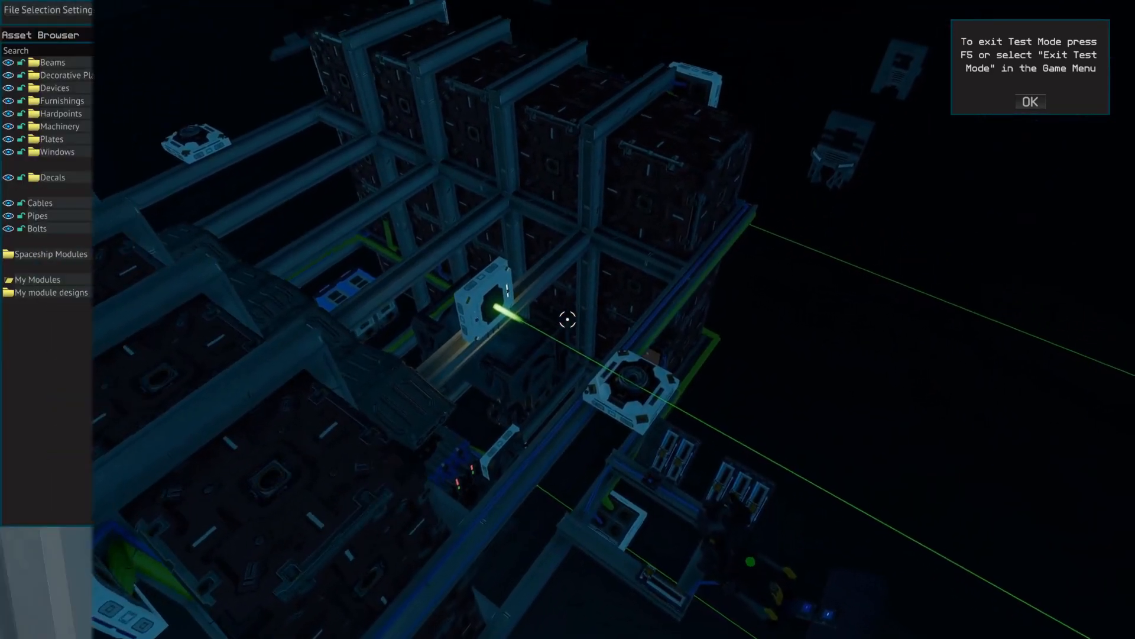
click(1029, 101)
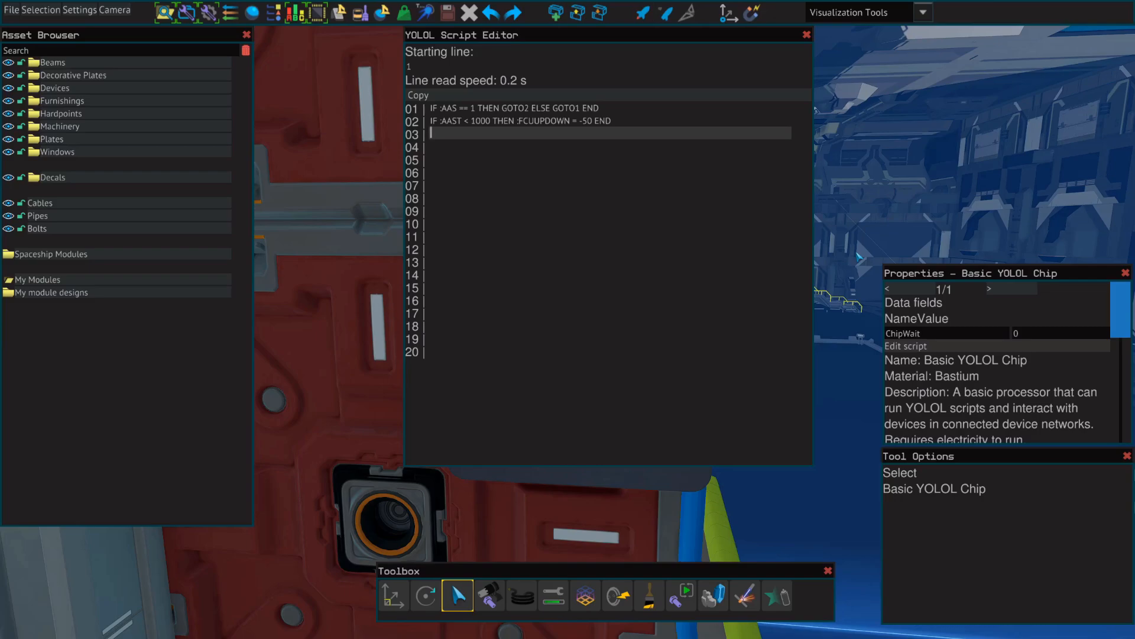
- Write line 3: IF :AASB < 1000 THEN :FCUUPDOWN = 50 END
text(IF)
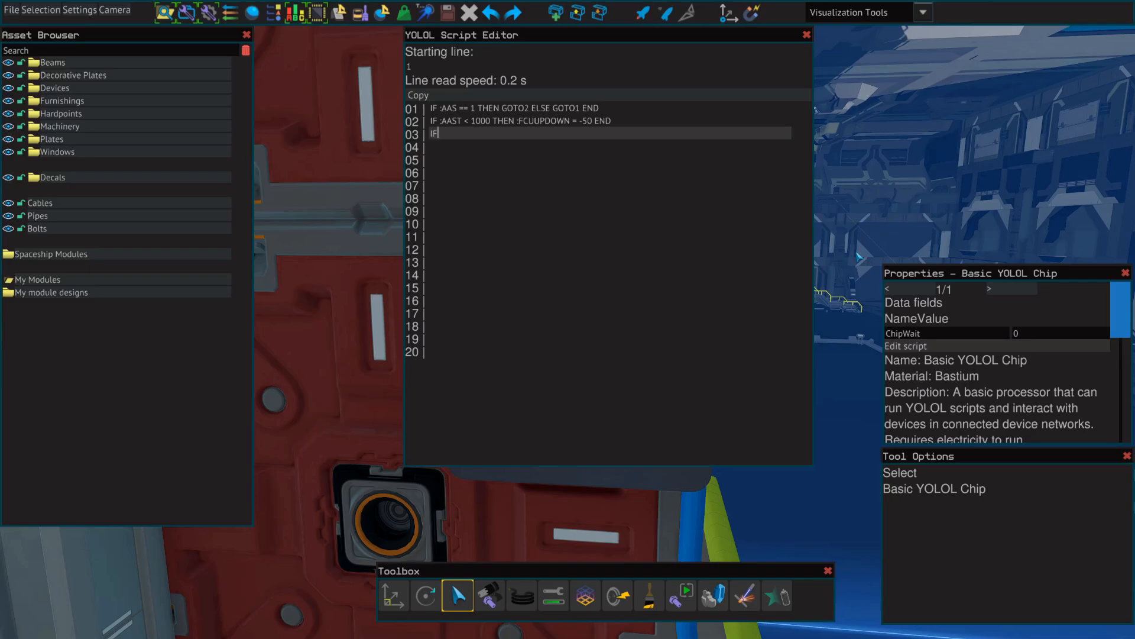
text(:A)
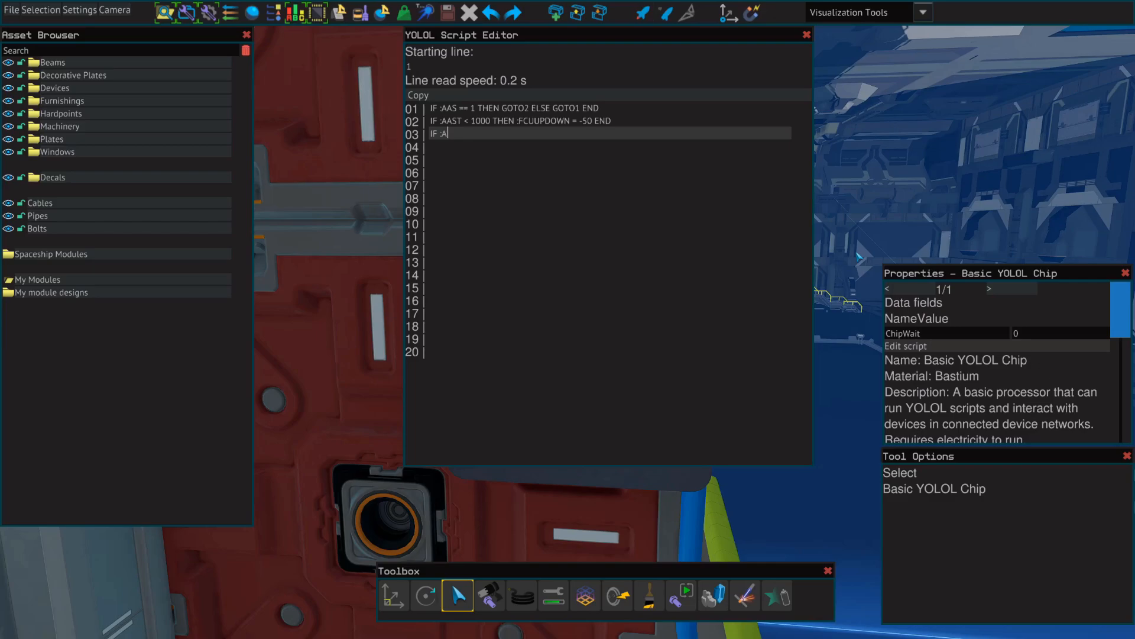
text(ASB)
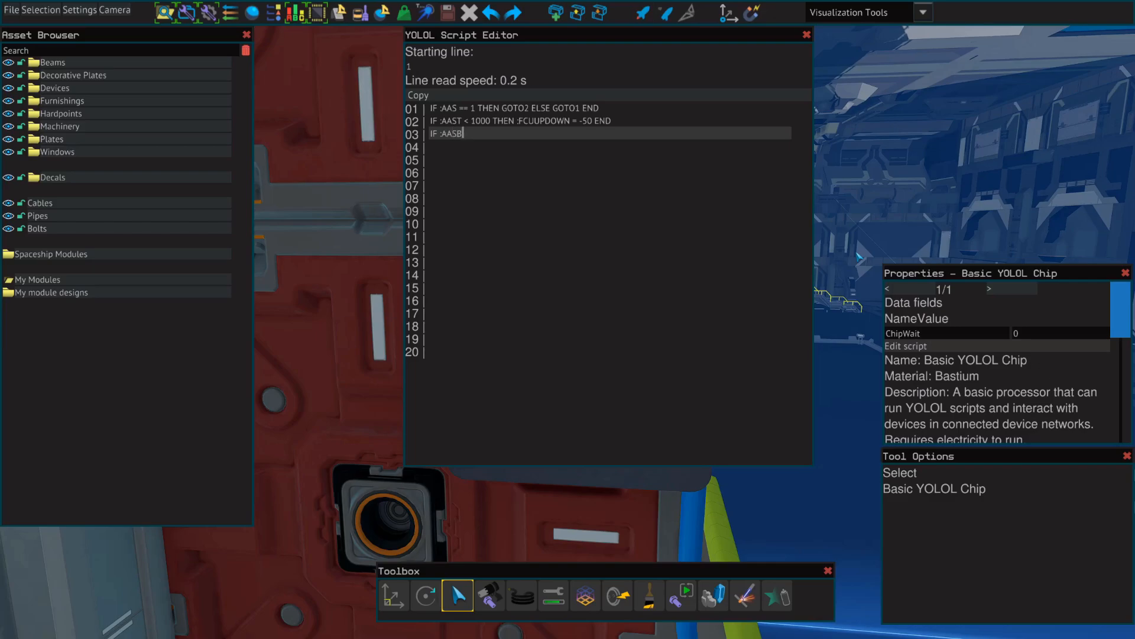
text(< 1000)
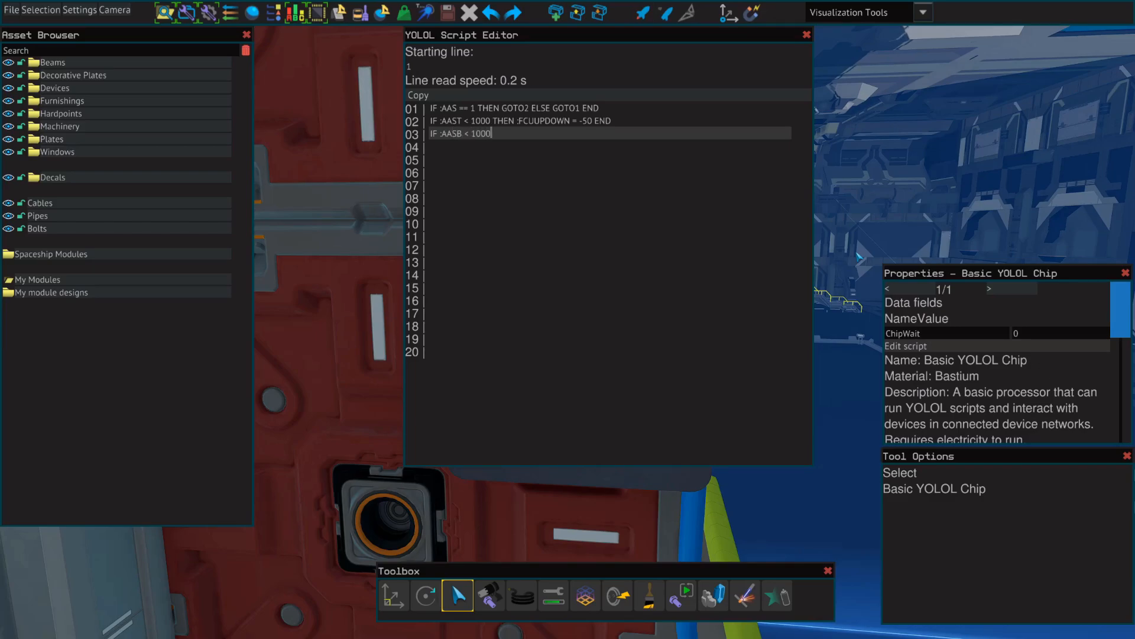
text(THEN :F)
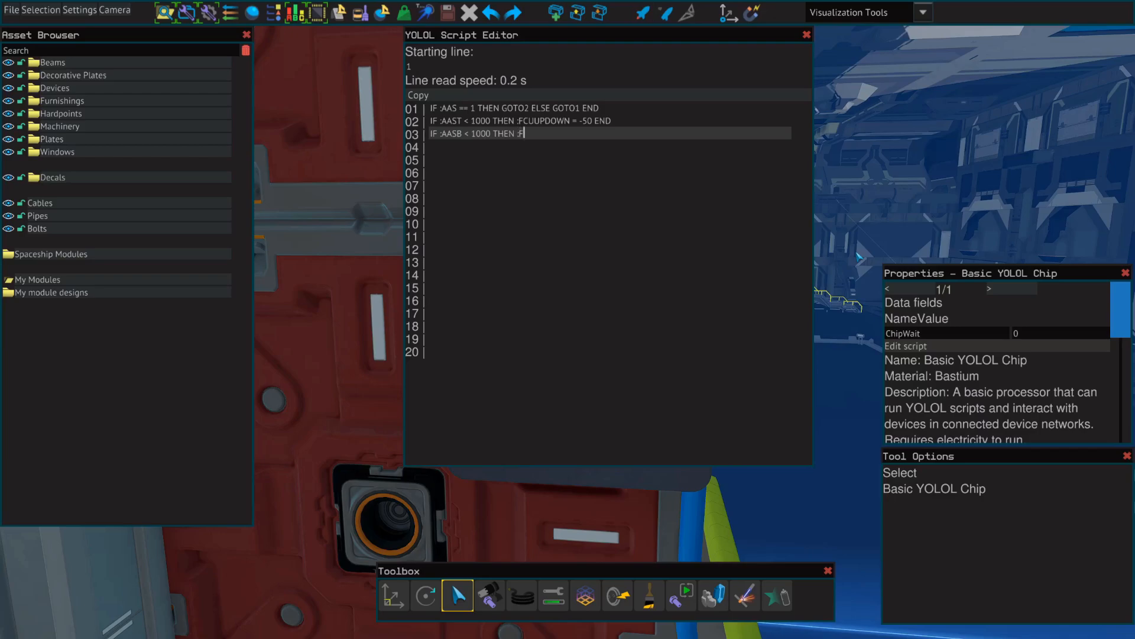
text(CUUPDOWN =)
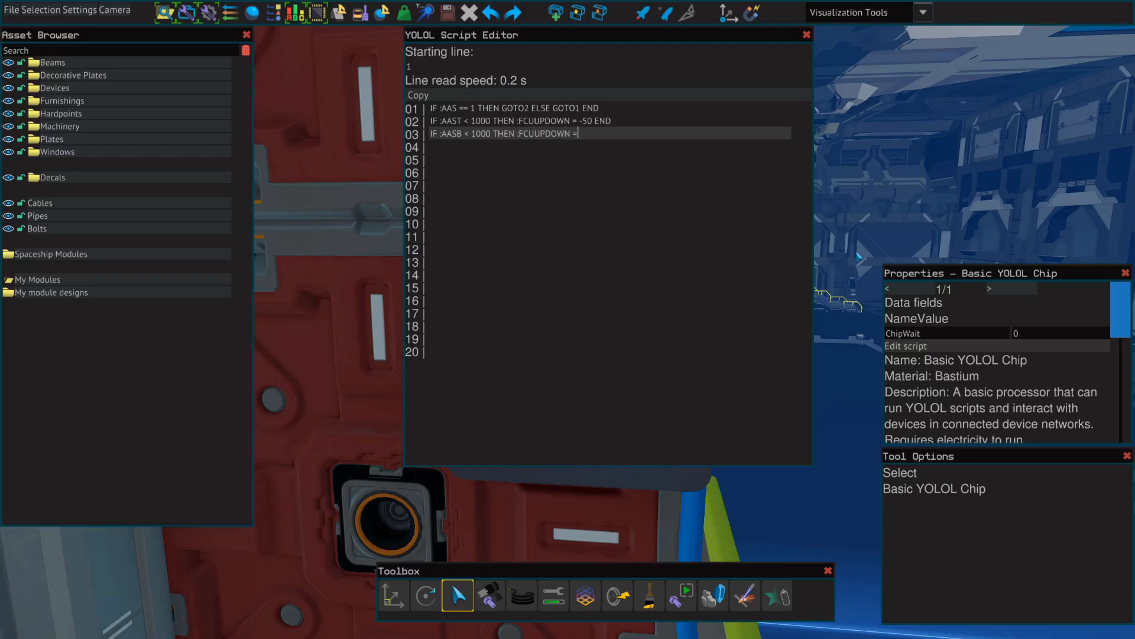
text(50 END)
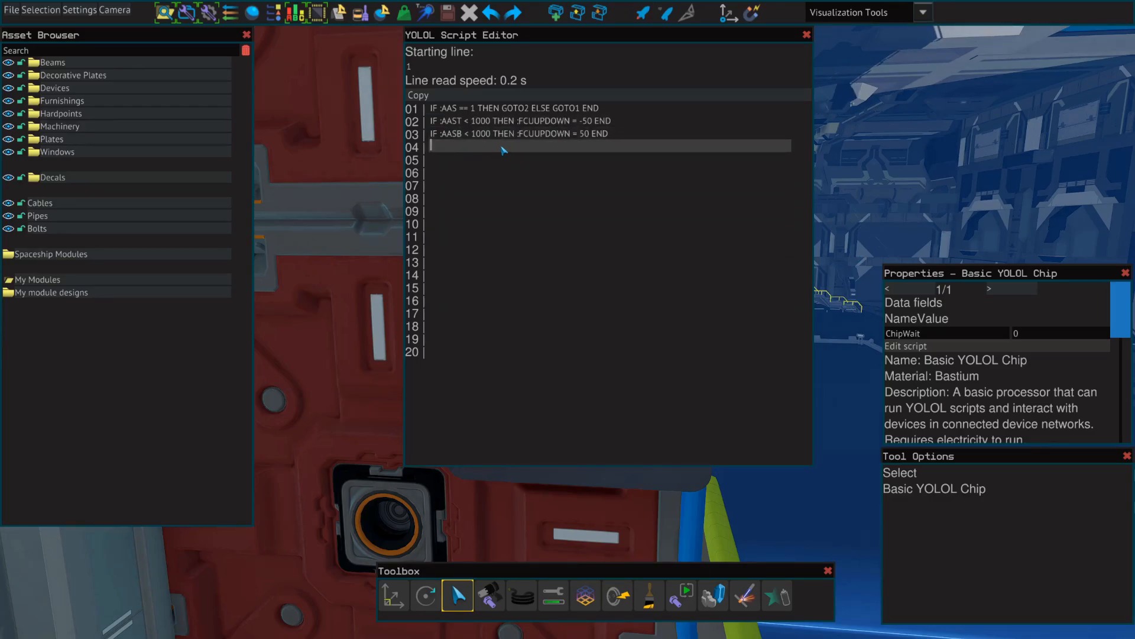
- Write line 4: IF :AASL < 1000 THEN :FCURIGHTLEFT = -50 END
text(IF)
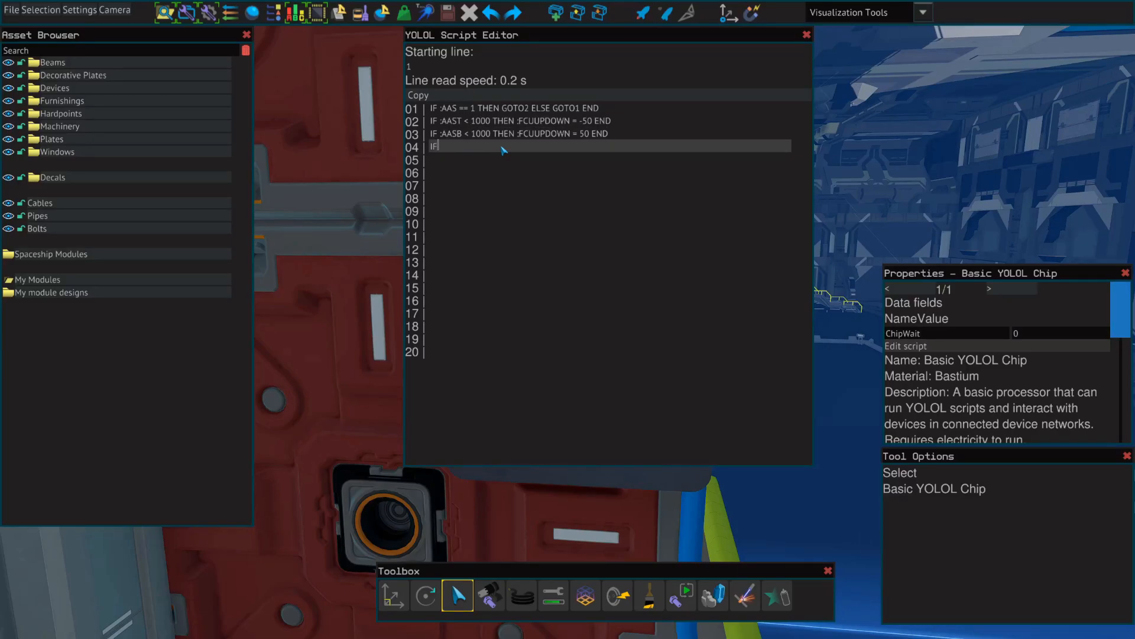
text(:AAS)
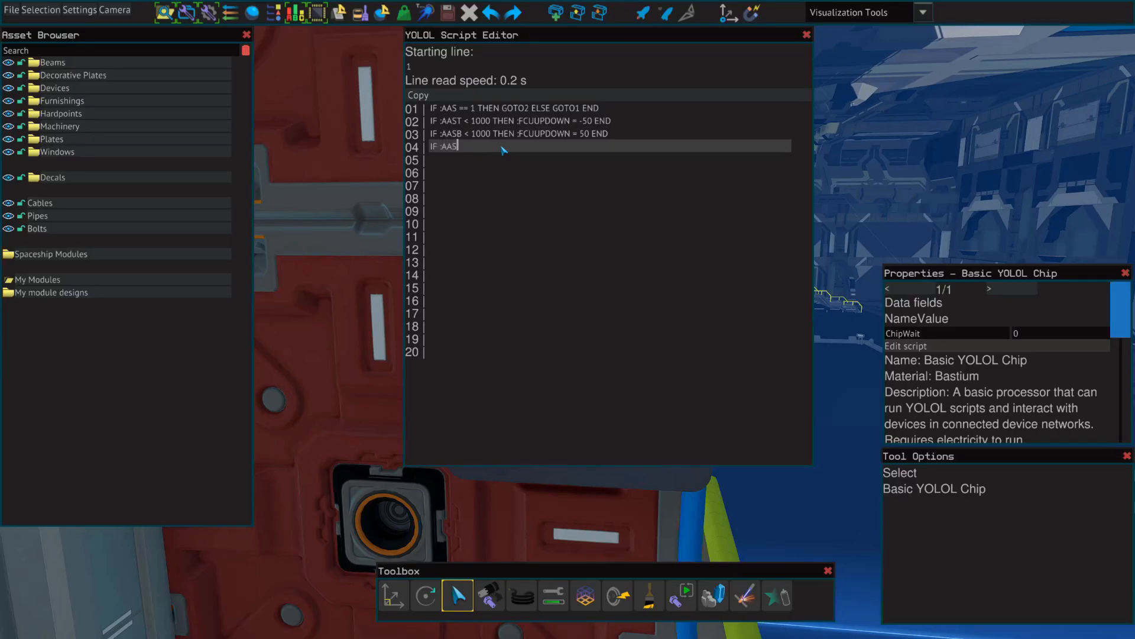
text(L < 1000 THEN :FCURIGHT)
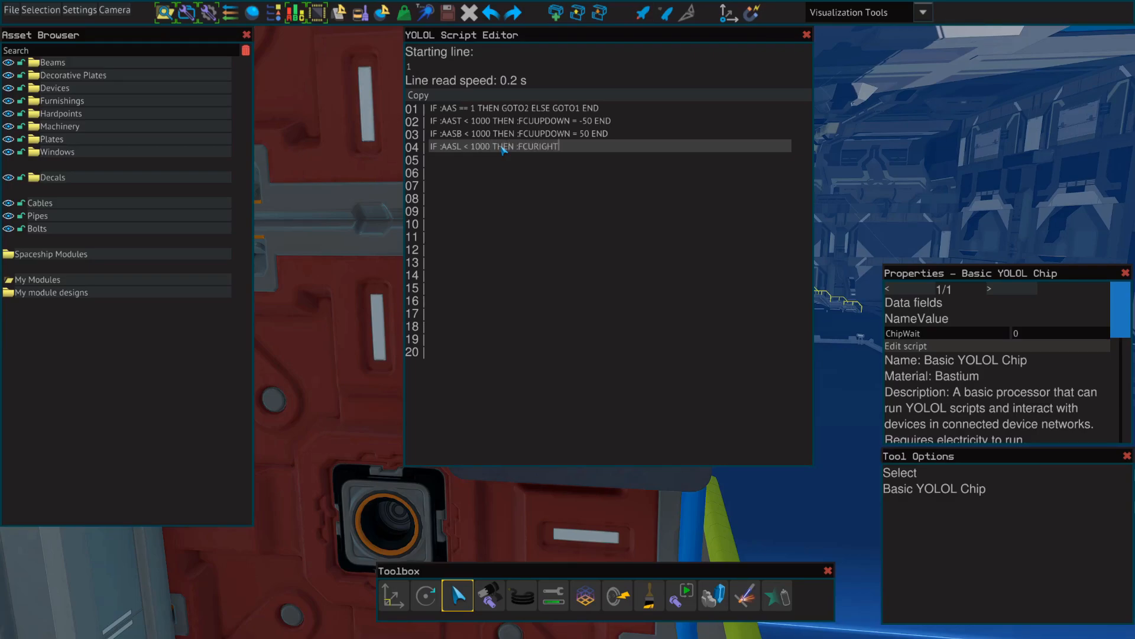
text(LEFT = -50 END)
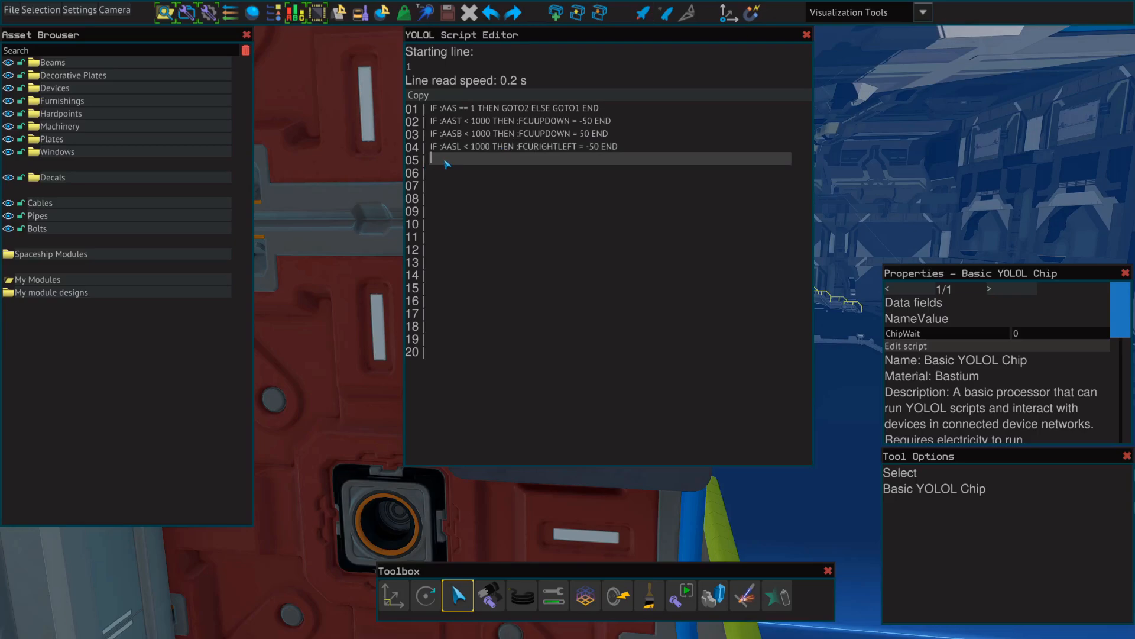
- Write line 5 'IF :AASR < 1000 THEN :FCURIGHTLEFT = 50 END' and line 6 'GOTO1'
text(IF)
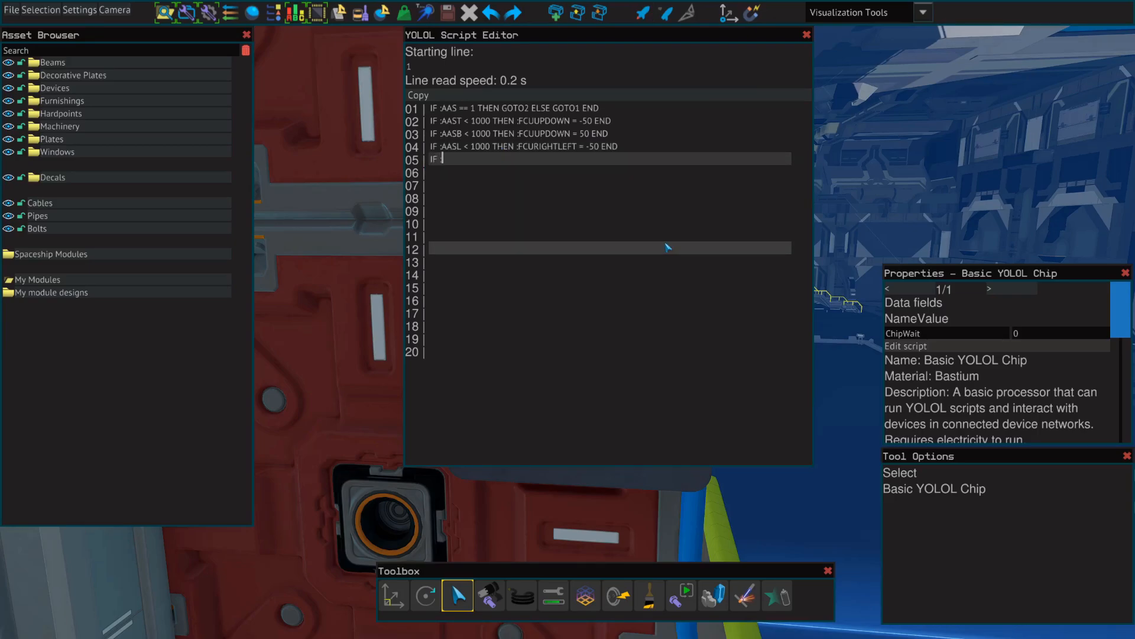
text(:AASR)
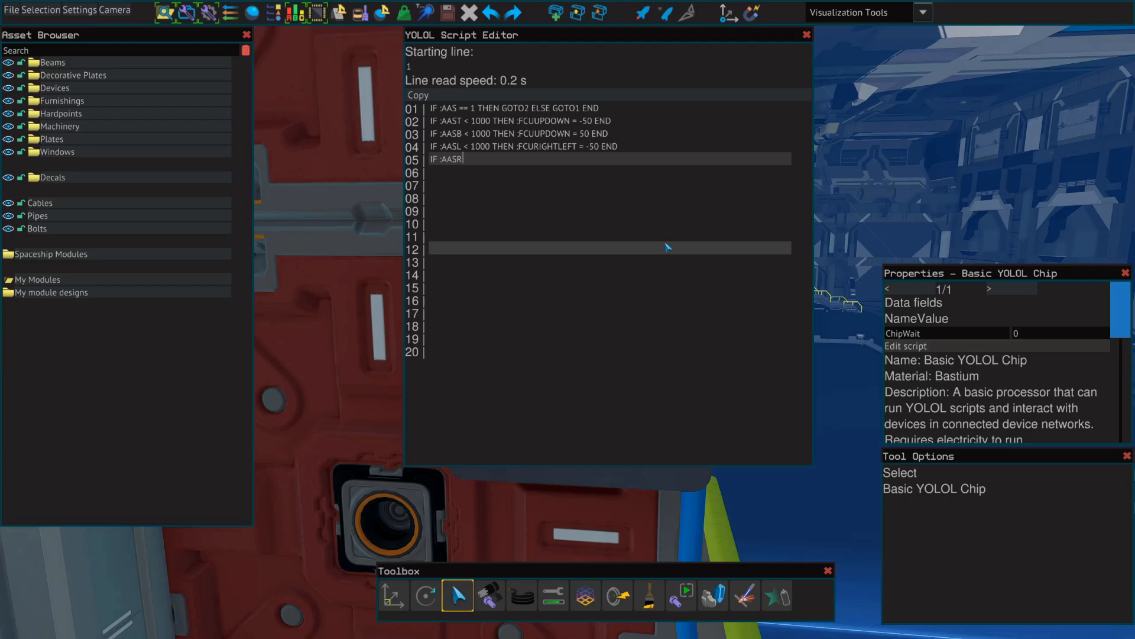
text(< 1000)
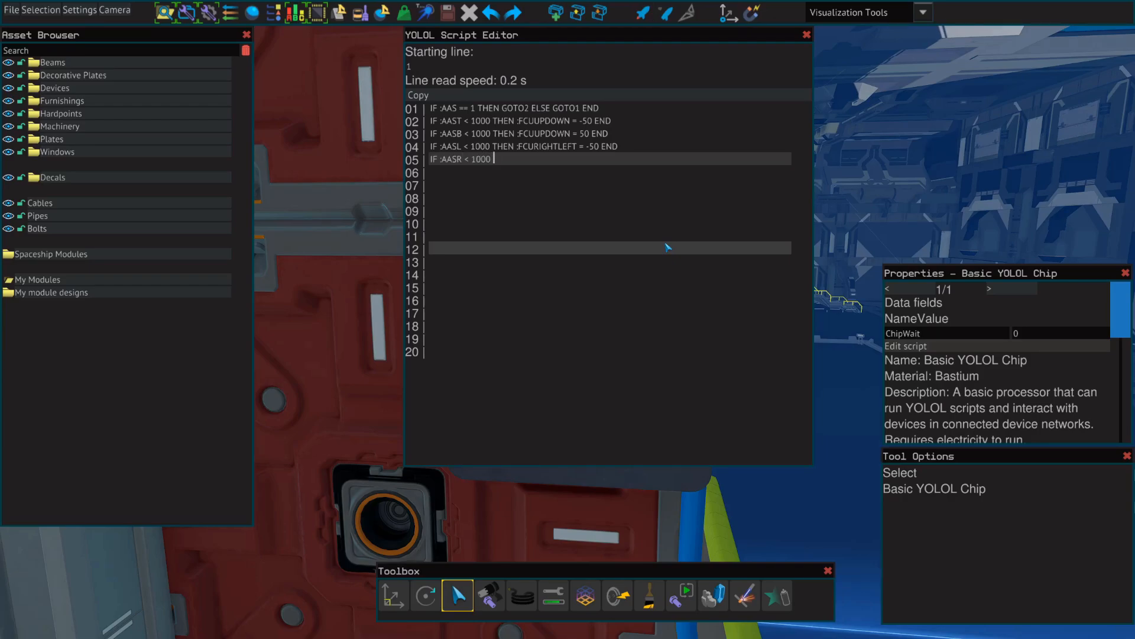
text(THEN :FCURUG)
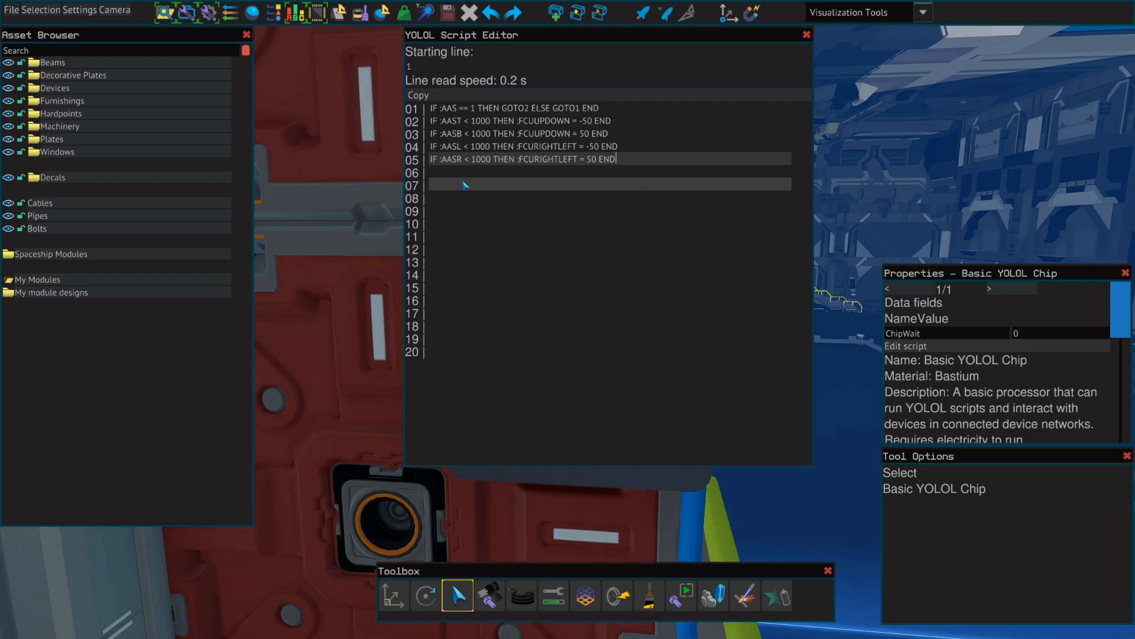
text(GOTO1)
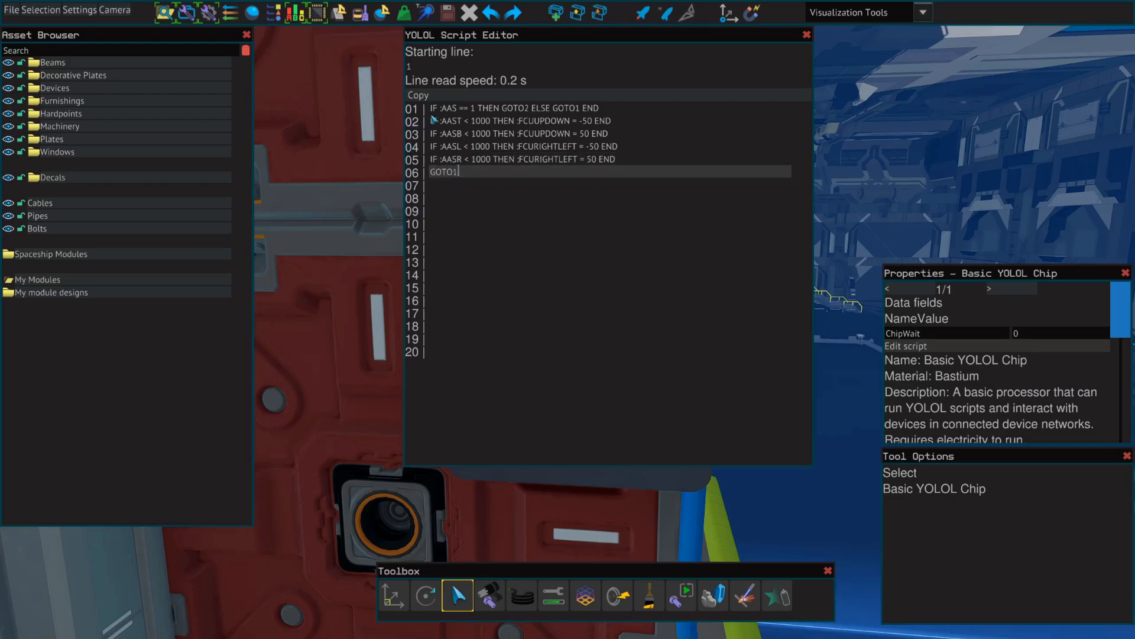
click(476, 234)
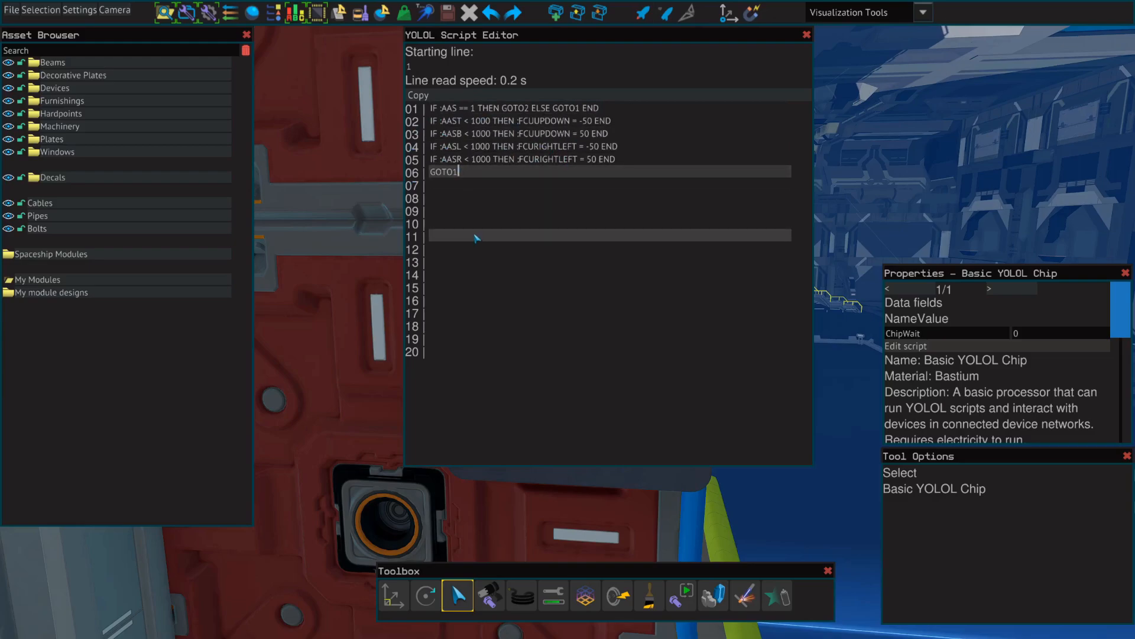
mouse_move(568, 351)
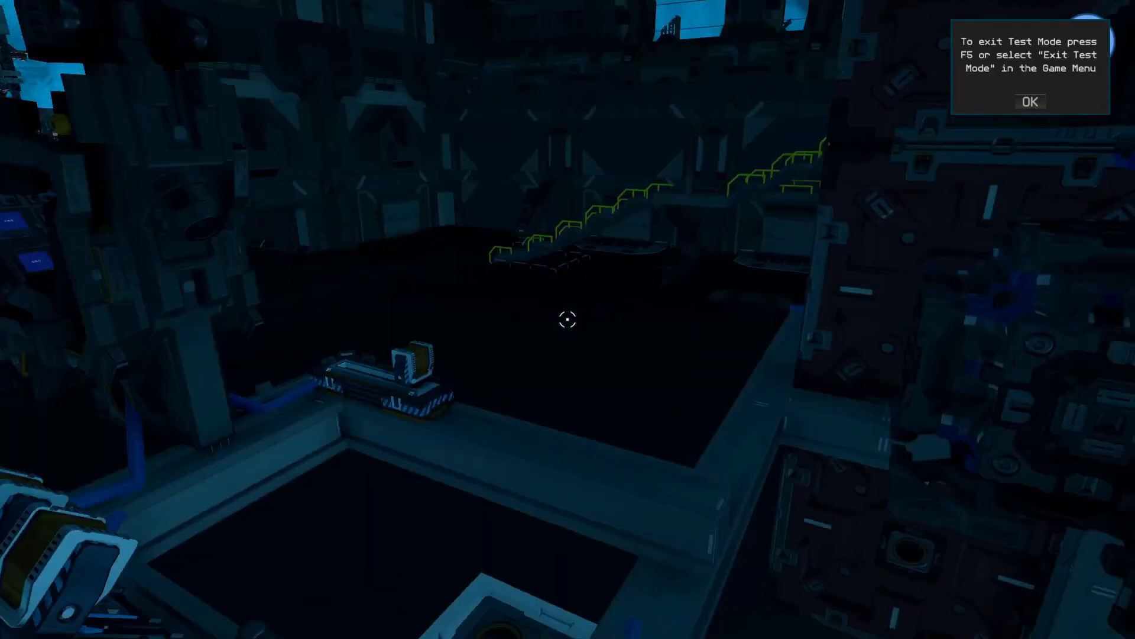
mouse_move(567, 319)
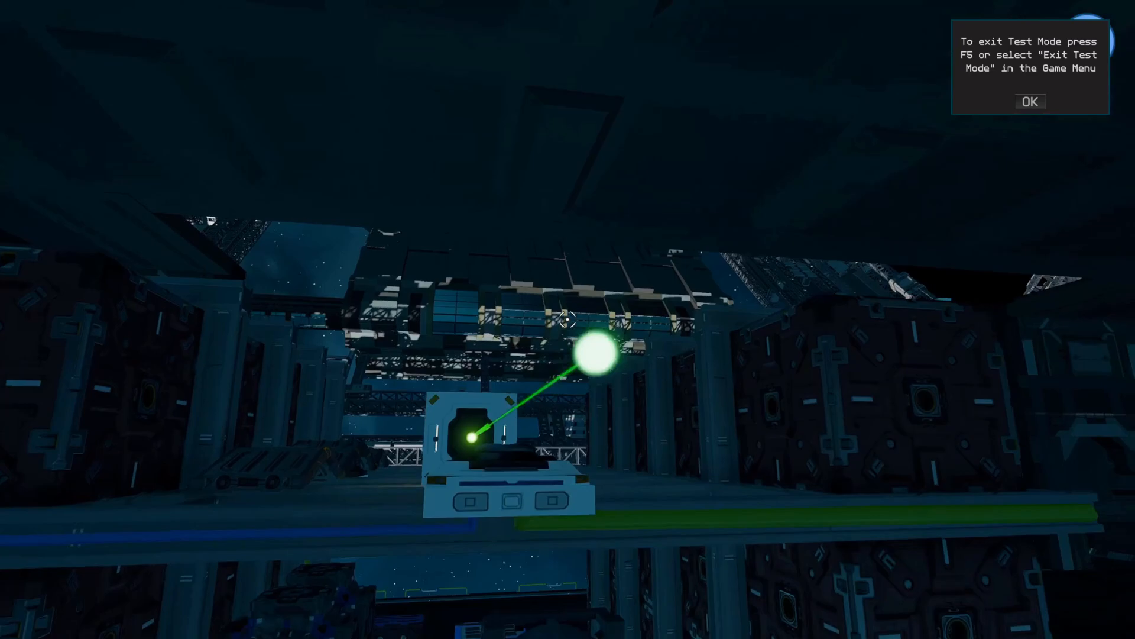
mouse_move(568, 319)
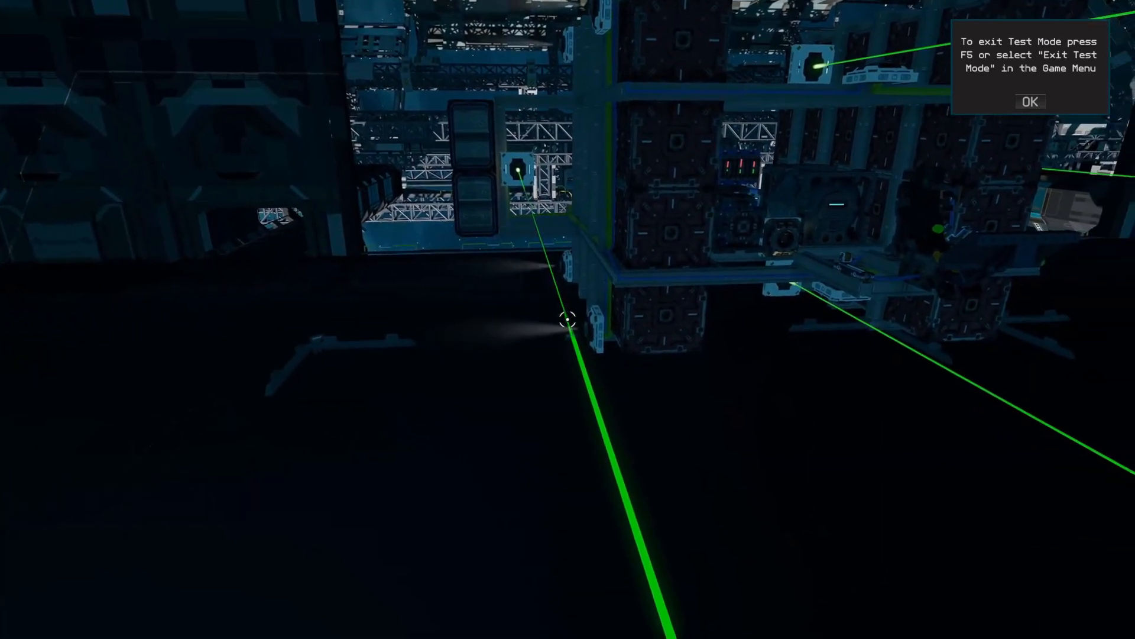
mouse_move(567, 320)
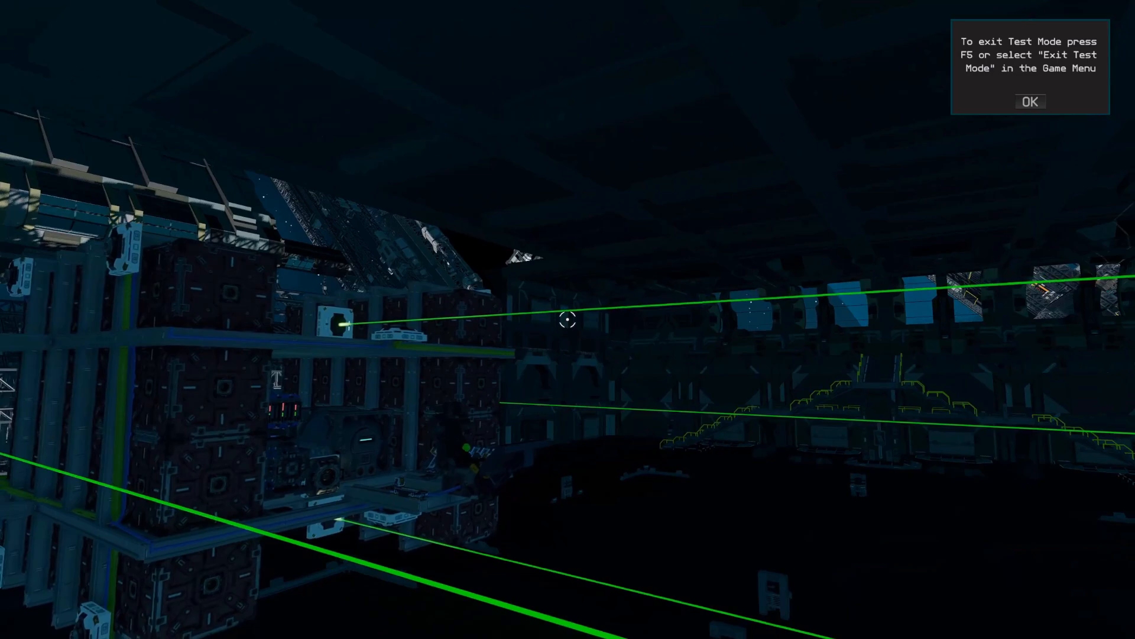